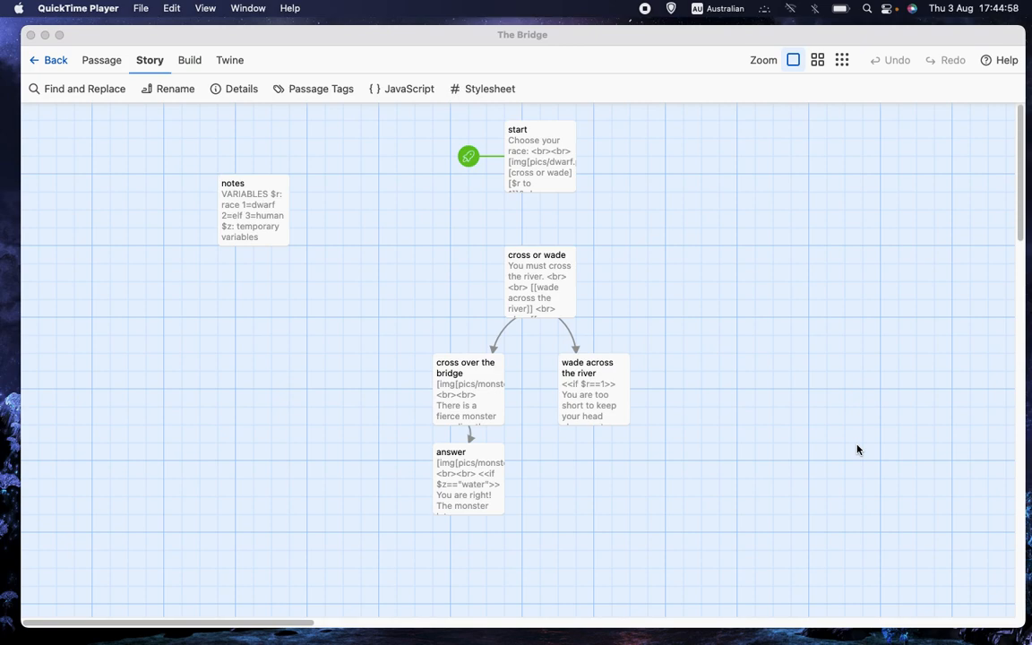
{"action": "mouse_move", "coordinate": [664, 226]}
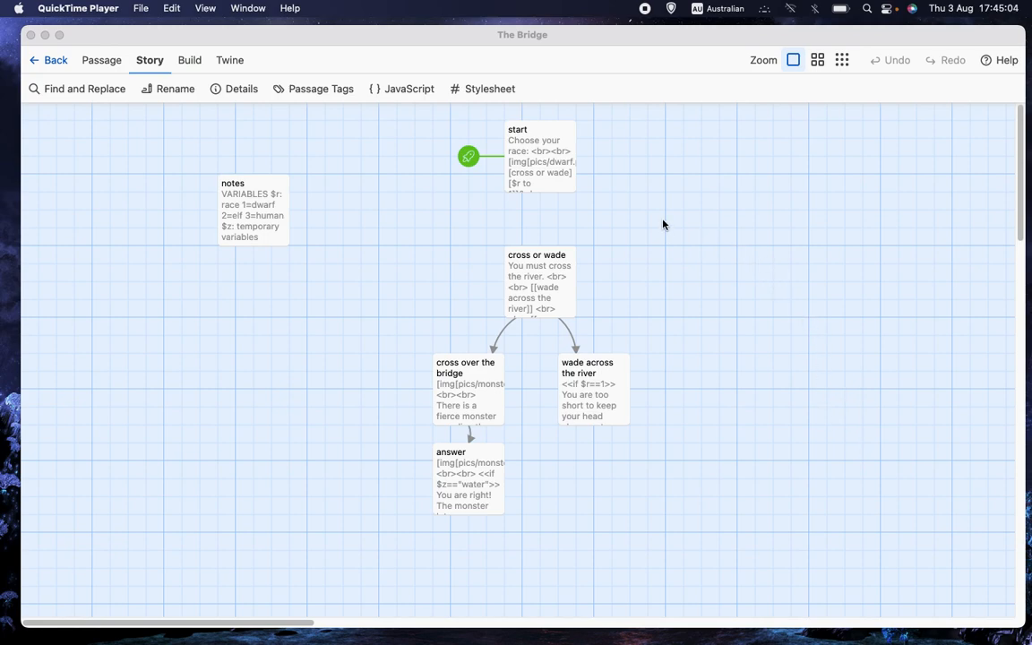
{"action": "mouse_move", "coordinate": [649, 233]}
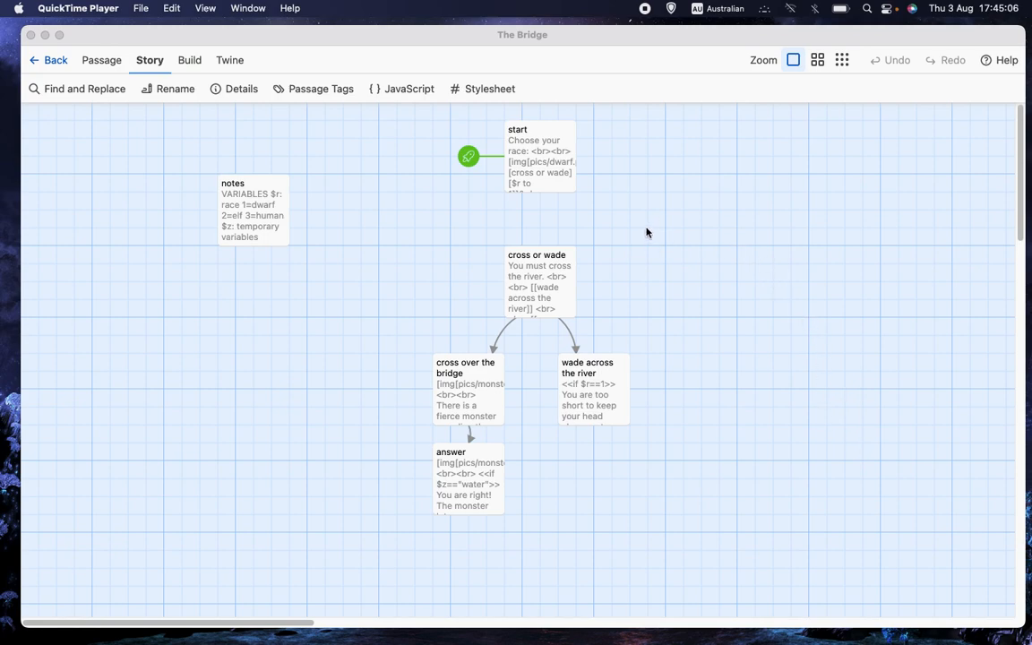
{"action": "mouse_move", "coordinate": [656, 244]}
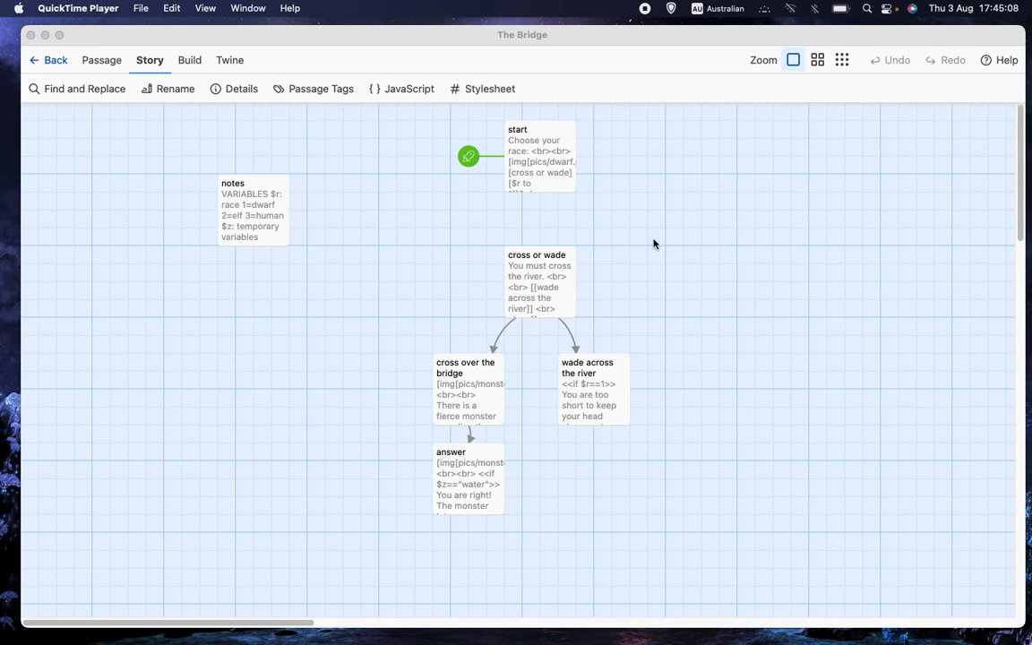
{"action": "mouse_move", "coordinate": [667, 251]}
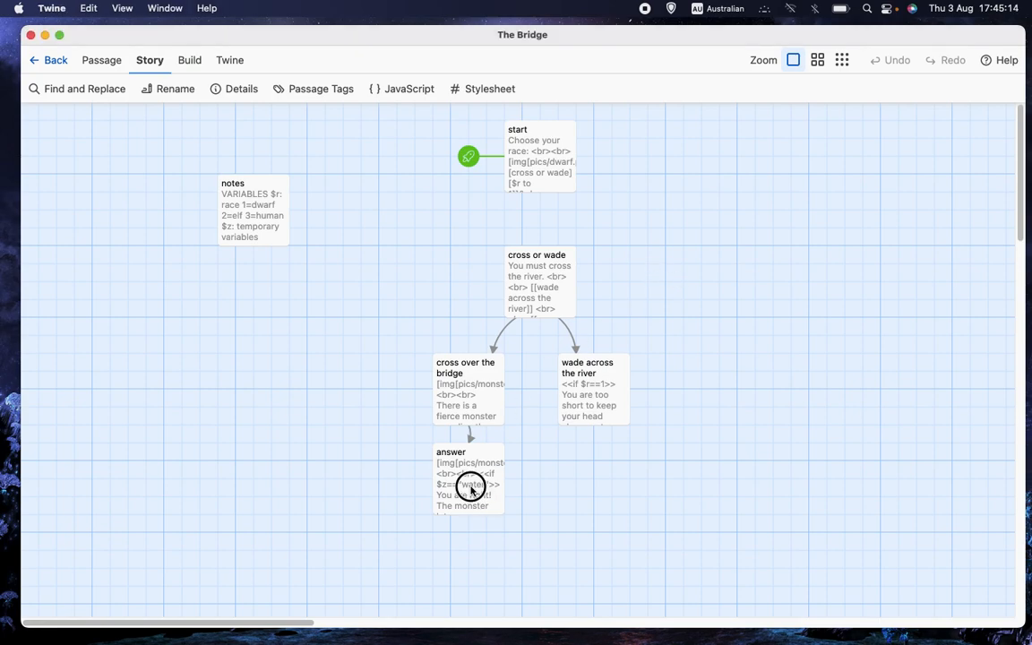
Nudge the answer passage on the story map and settle it back under cross over the bridge.
{"action": "left_click_drag", "start_coordinate": [470, 487], "coordinate": [421, 520]}
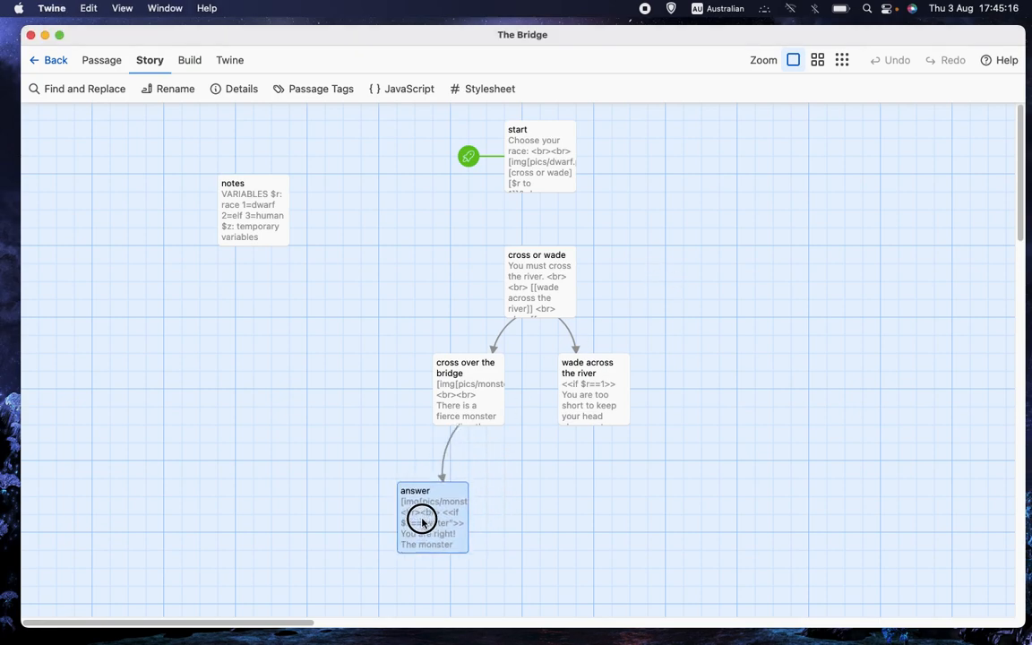
{"action": "left_click_drag", "start_coordinate": [421, 520], "coordinate": [473, 491]}
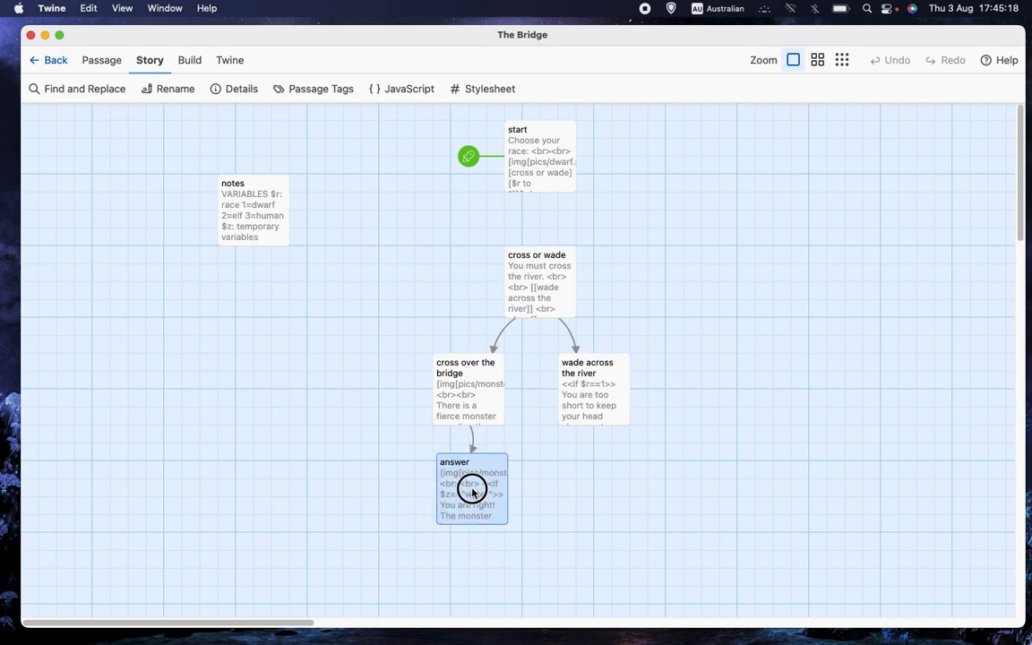
{"action": "left_click_drag", "start_coordinate": [473, 491], "coordinate": [470, 486]}
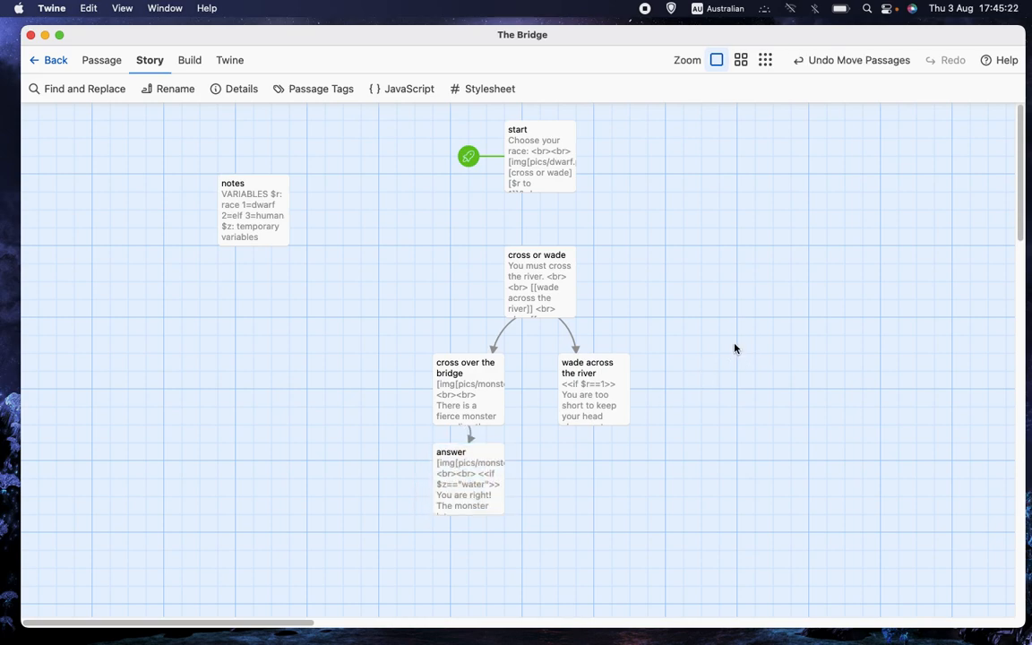
{"action": "mouse_move", "coordinate": [800, 301]}
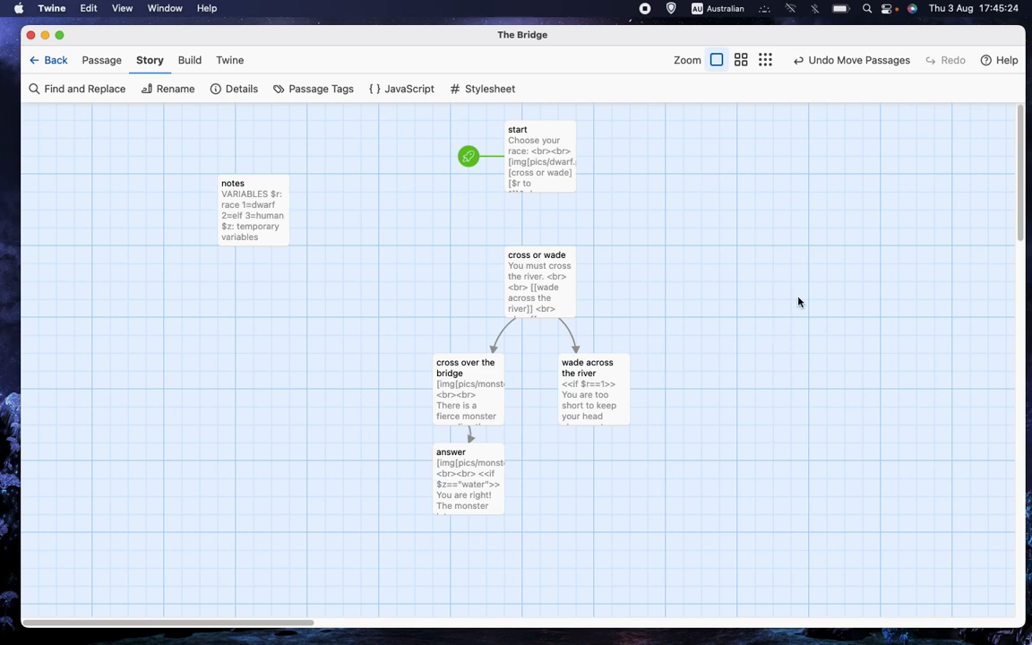
{"action": "mouse_move", "coordinate": [792, 301]}
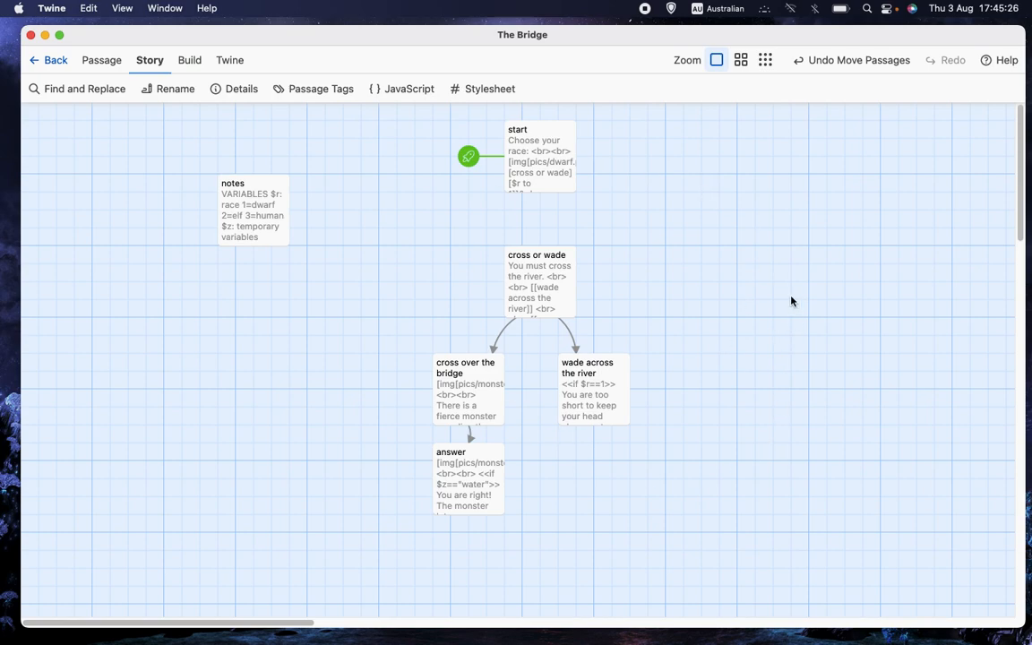
{"action": "mouse_move", "coordinate": [779, 301]}
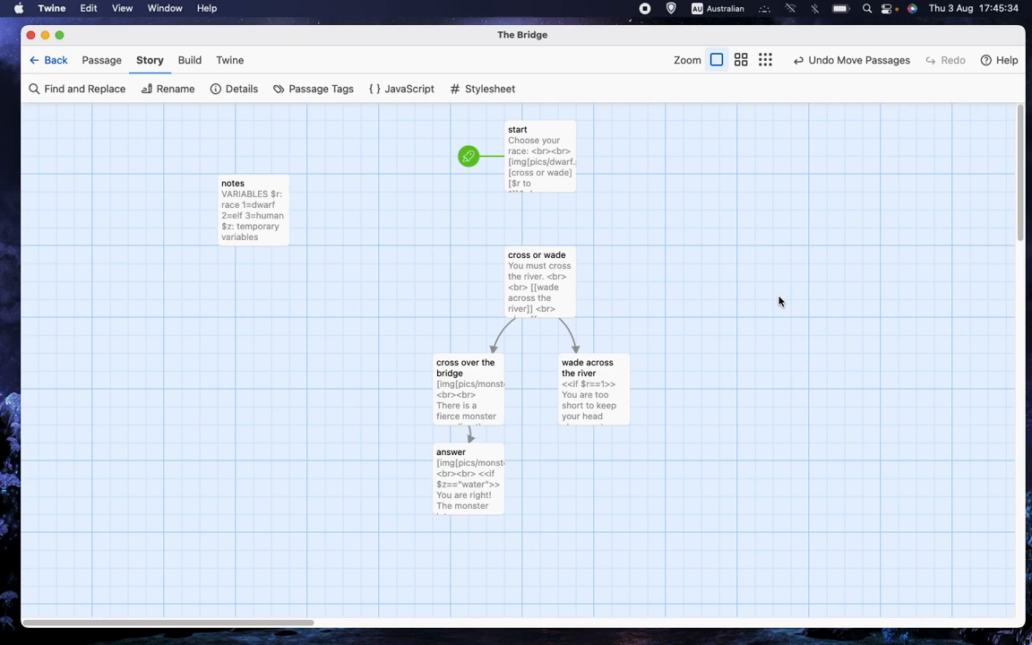
{"action": "mouse_move", "coordinate": [733, 285]}
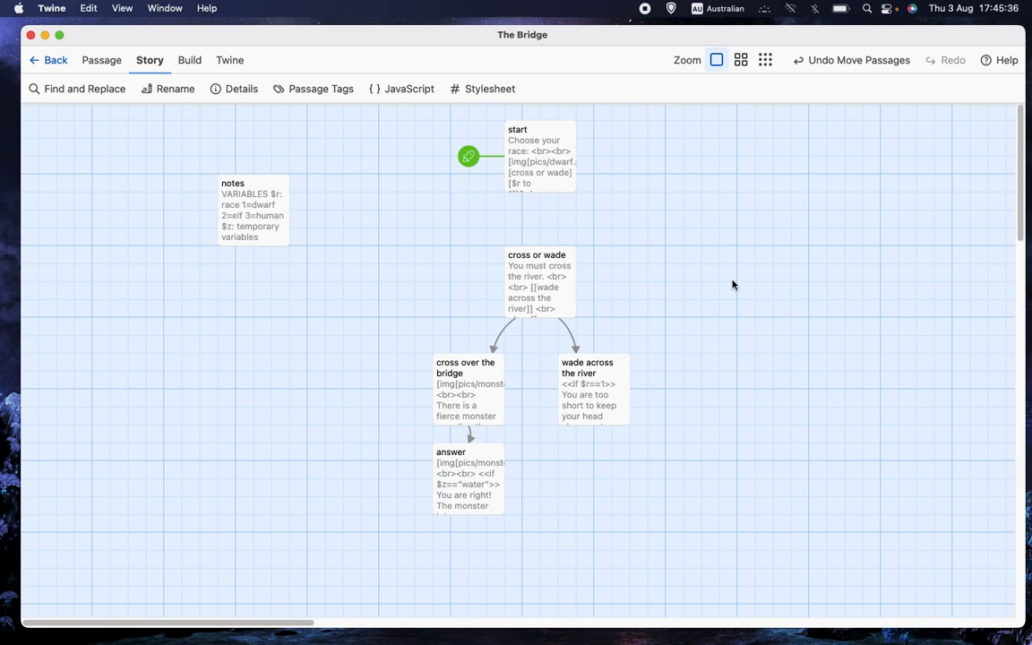
Open the cross over the bridge passage and scroll through its br tags and if/else branches.
{"action": "double_click", "coordinate": [467, 387]}
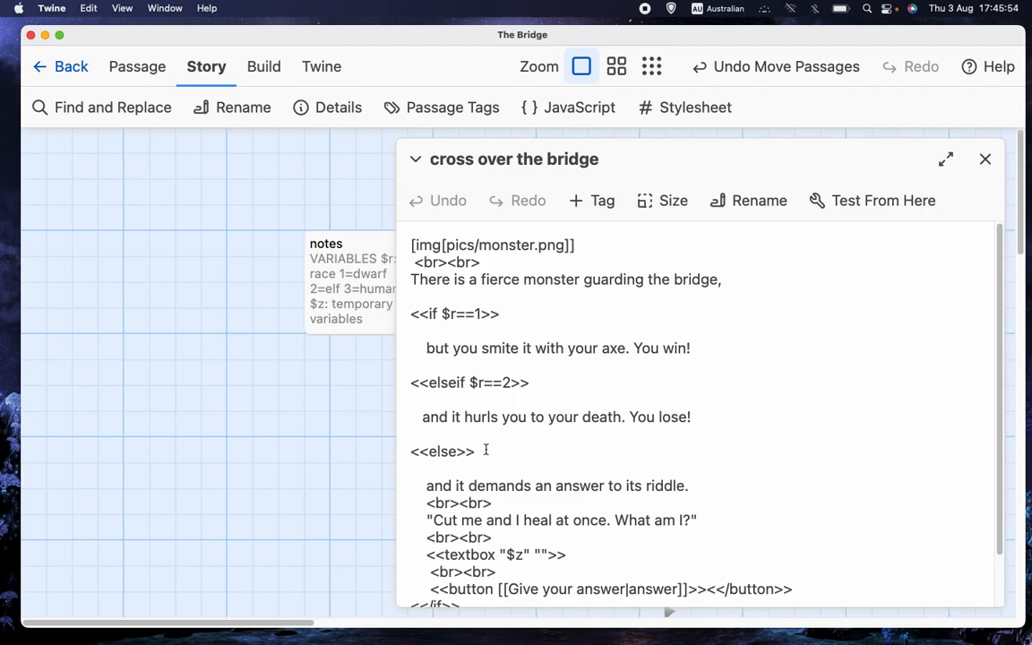
{"action": "scroll", "scroll_direction": "down", "scroll_amount": 3}
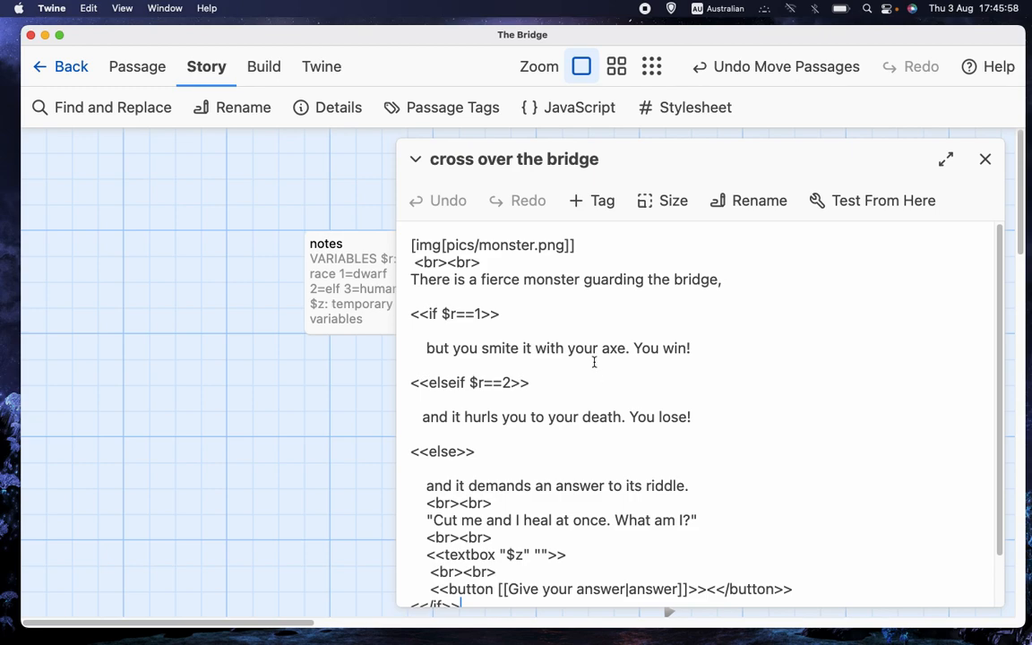
{"action": "mouse_move", "coordinate": [623, 332]}
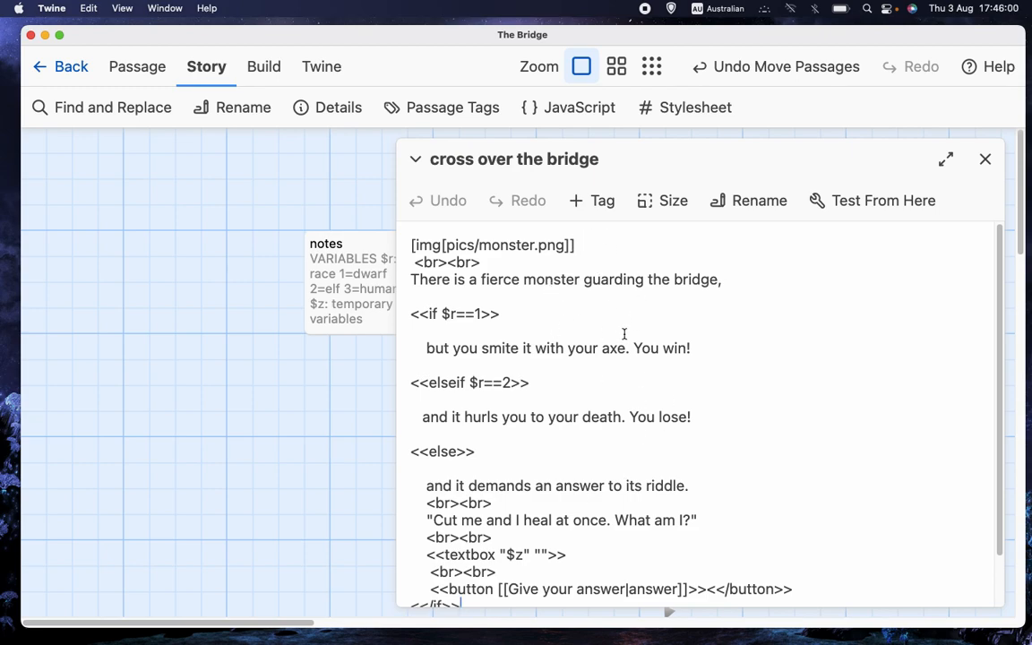
{"action": "mouse_move", "coordinate": [572, 265]}
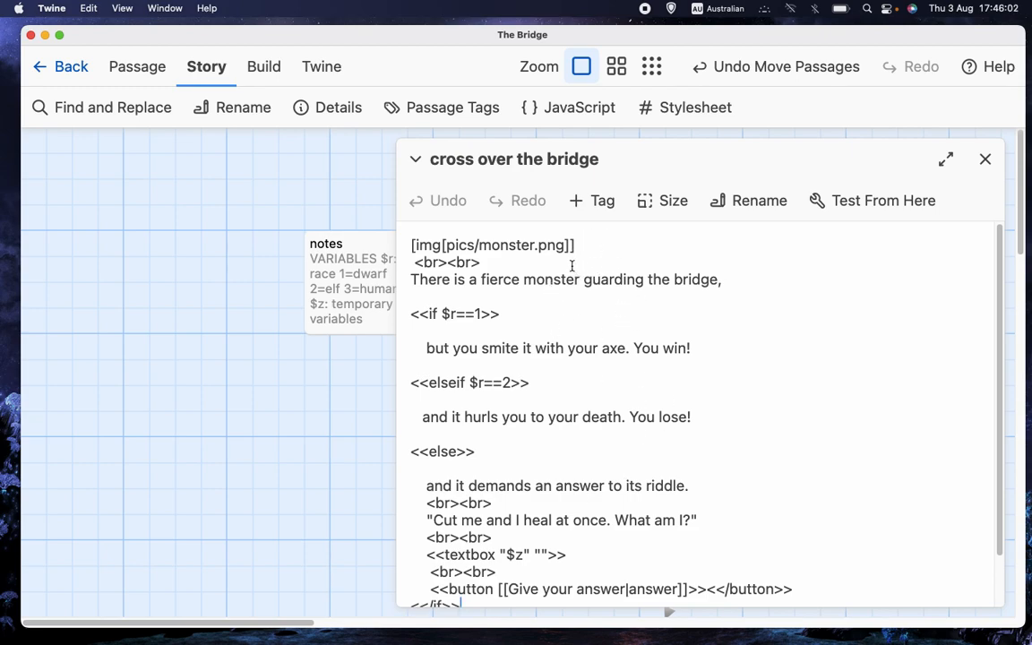
{"action": "mouse_move", "coordinate": [568, 304]}
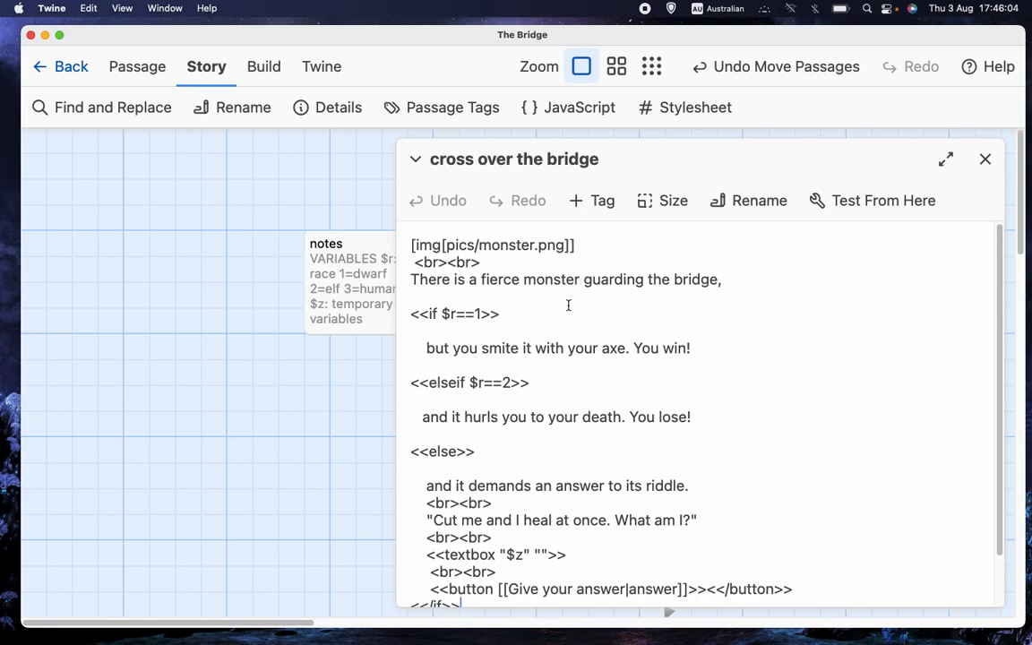
{"action": "mouse_move", "coordinate": [595, 453]}
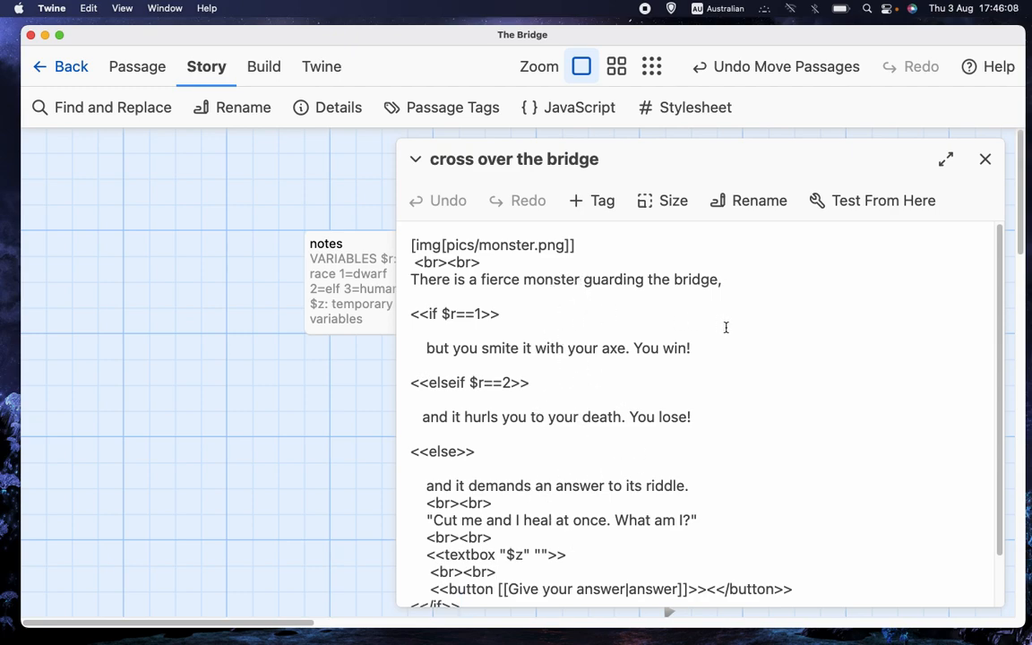
{"action": "mouse_move", "coordinate": [752, 340]}
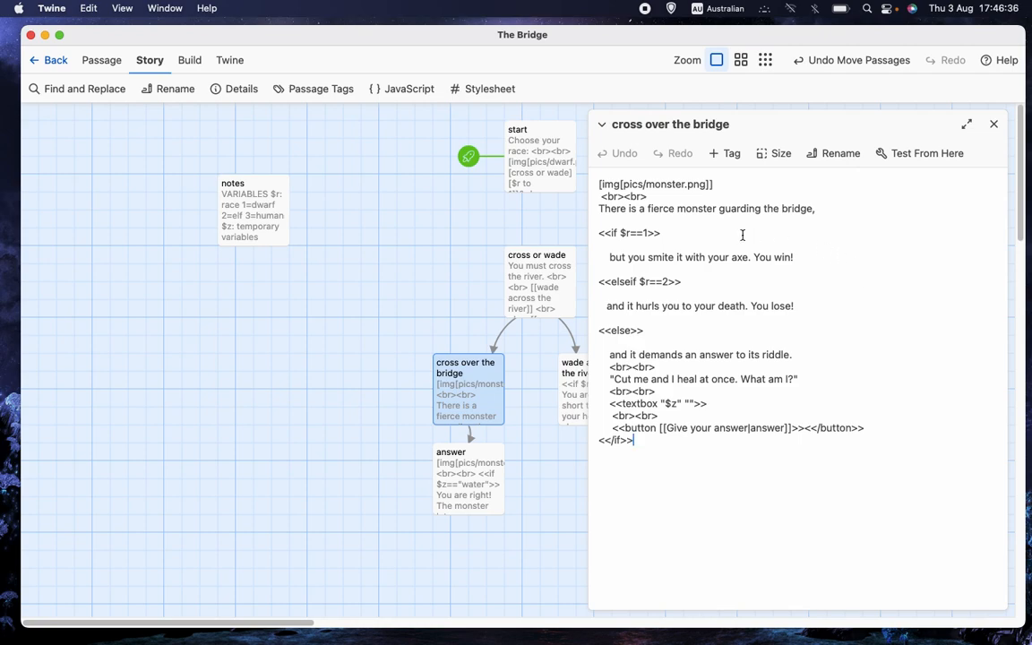
{"action": "mouse_move", "coordinate": [705, 225]}
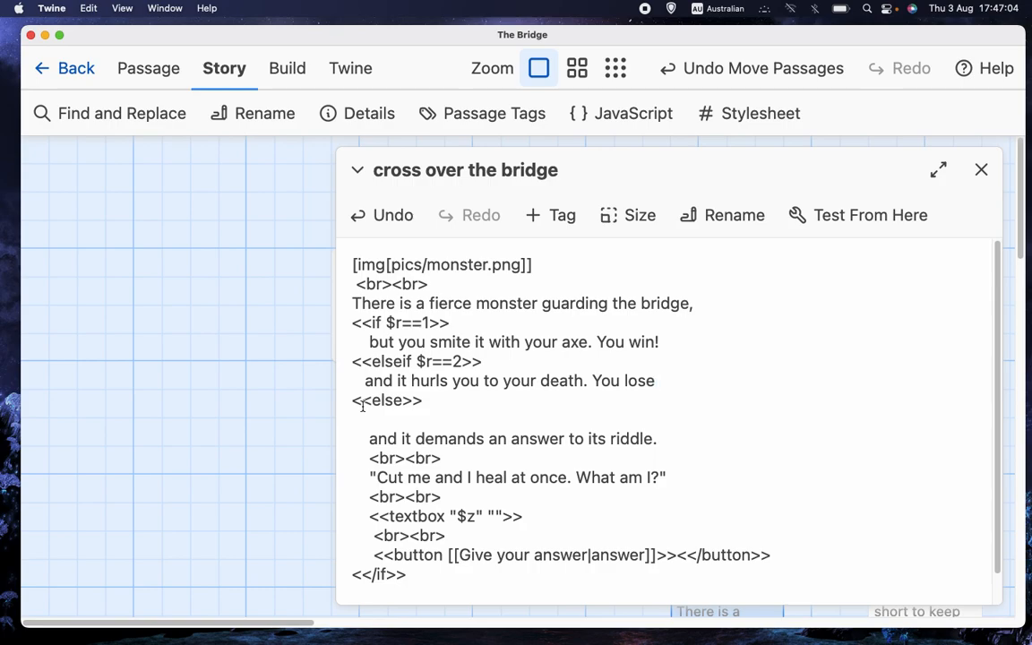
Edit the passage so the opening sentence runs straight into the first <<if>> line.
{"action": "type", "text": "!"}
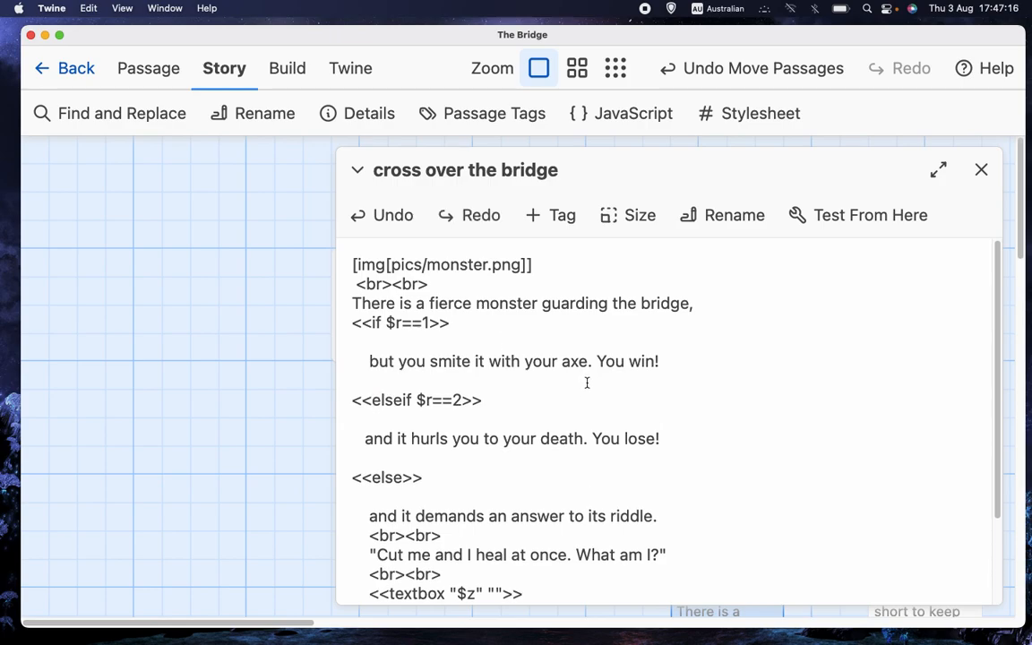
{"action": "mouse_move", "coordinate": [699, 383]}
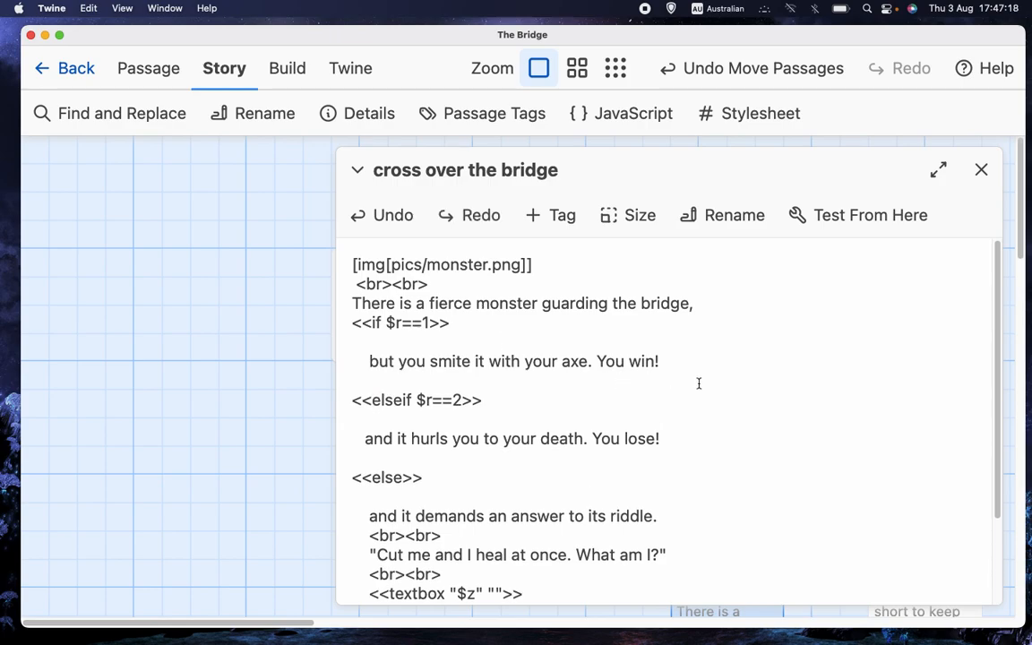
{"action": "left_click", "coordinate": [377, 341]}
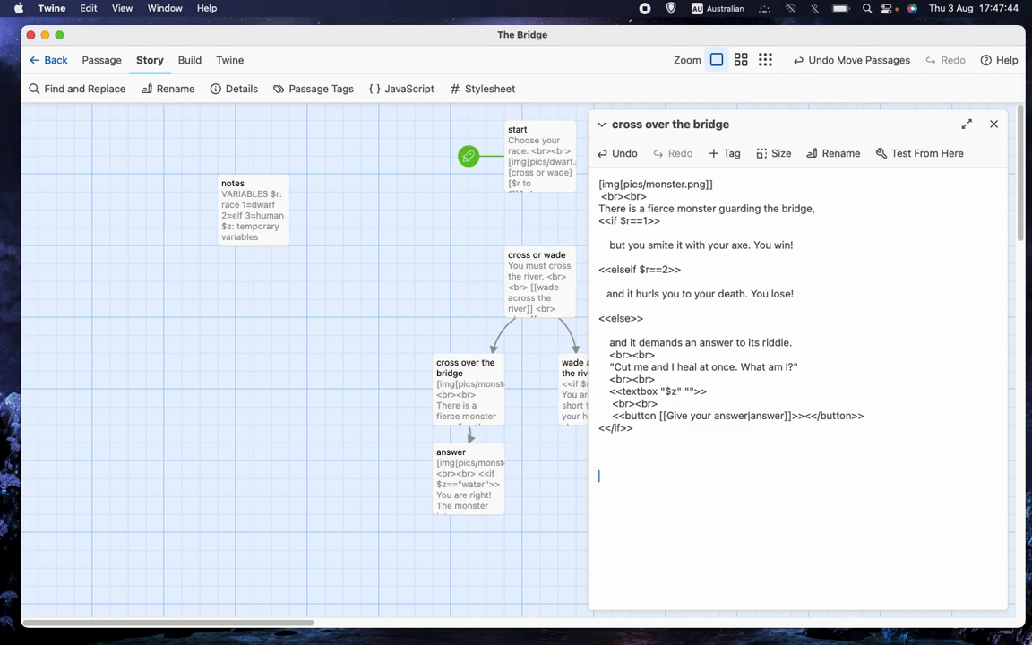
Add three test sentences and a 'This is a new paragraph.' line to demonstrate line breaks.
{"action": "type", "text": "This is a sentenc"}
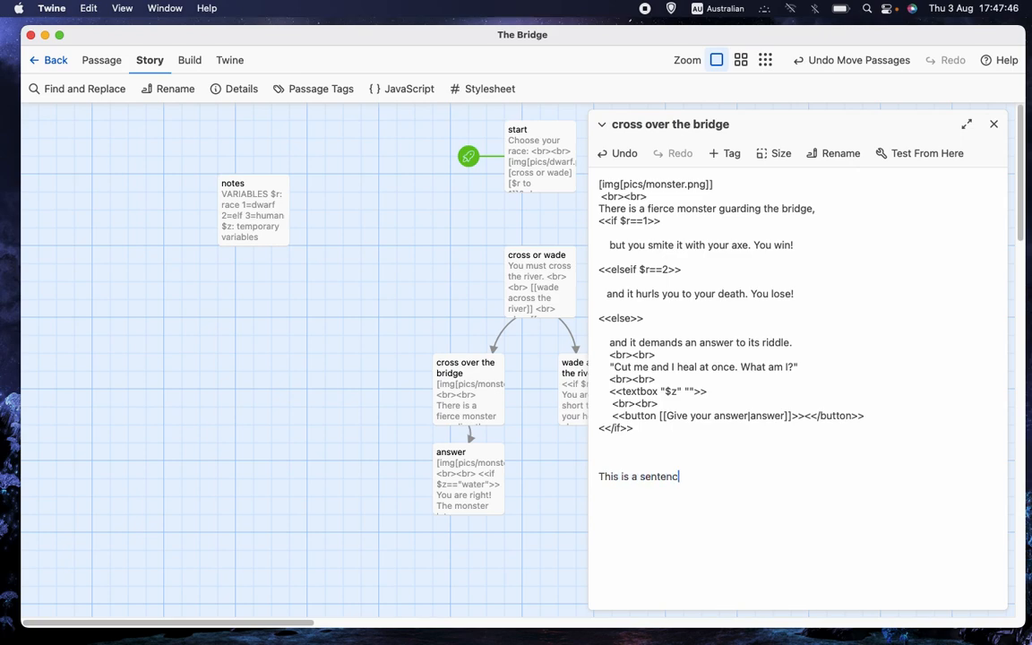
{"action": "type", "text": "e. This is another sentence,"}
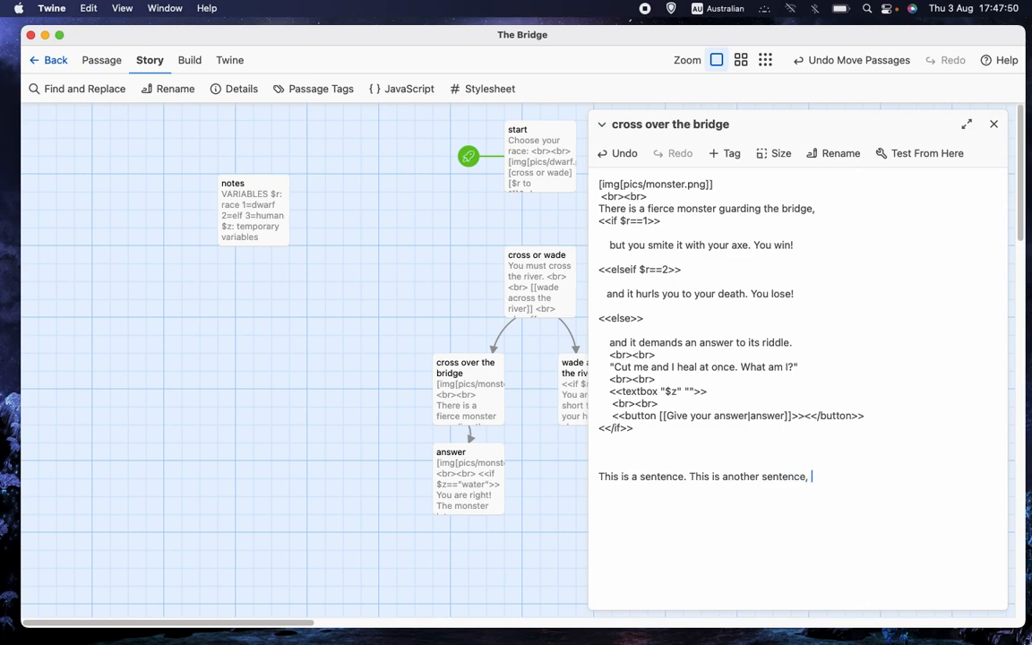
{"action": "type", "text": "This is yet another sentenc"}
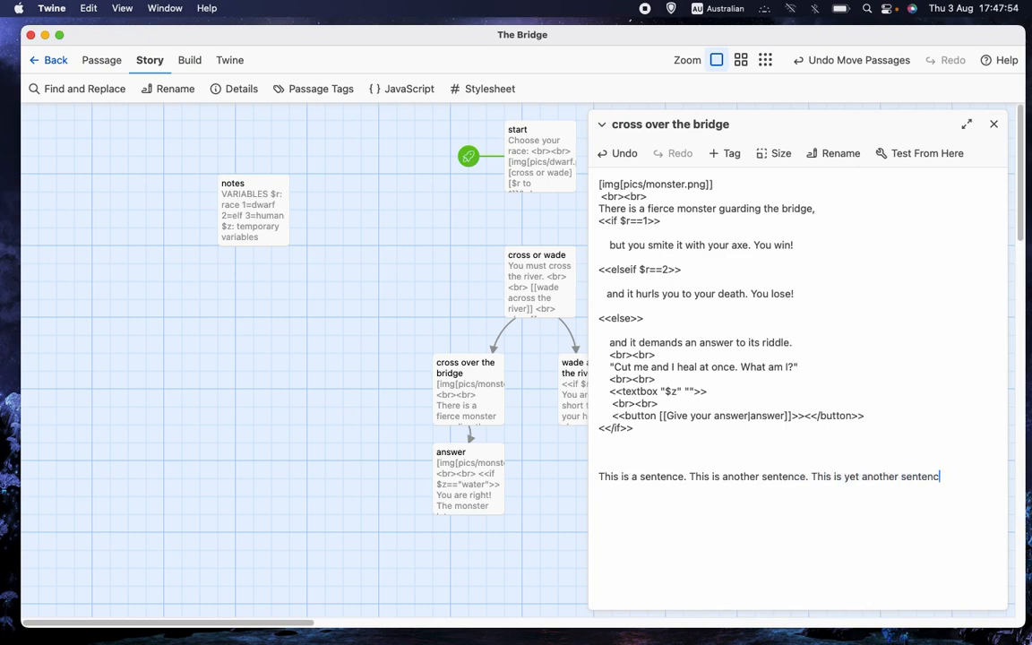
{"action": "type", "text": "."}
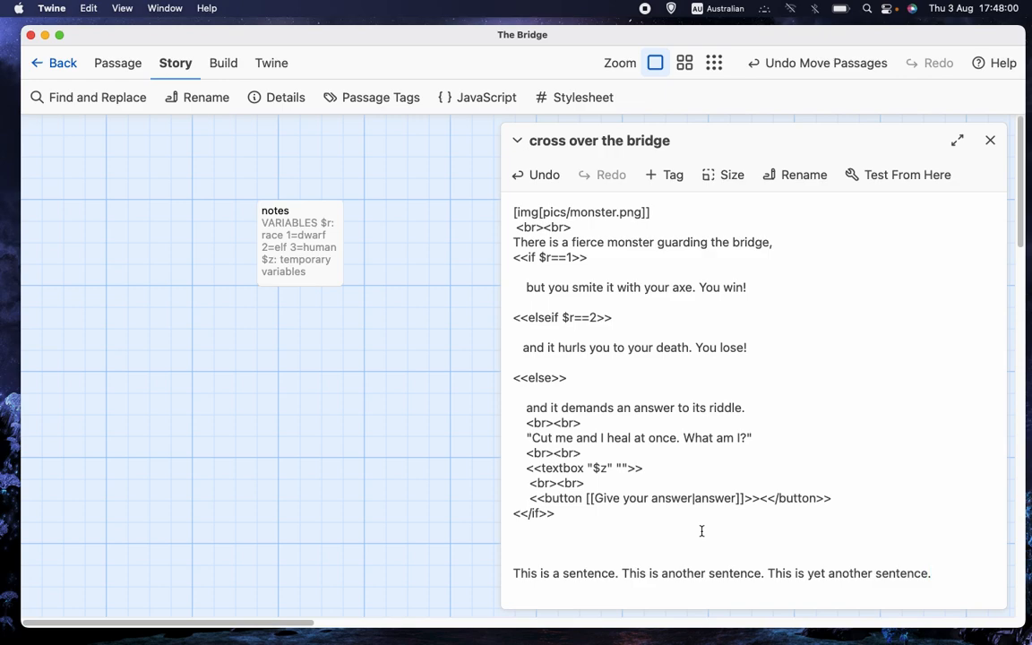
{"action": "type", "text": "This"}
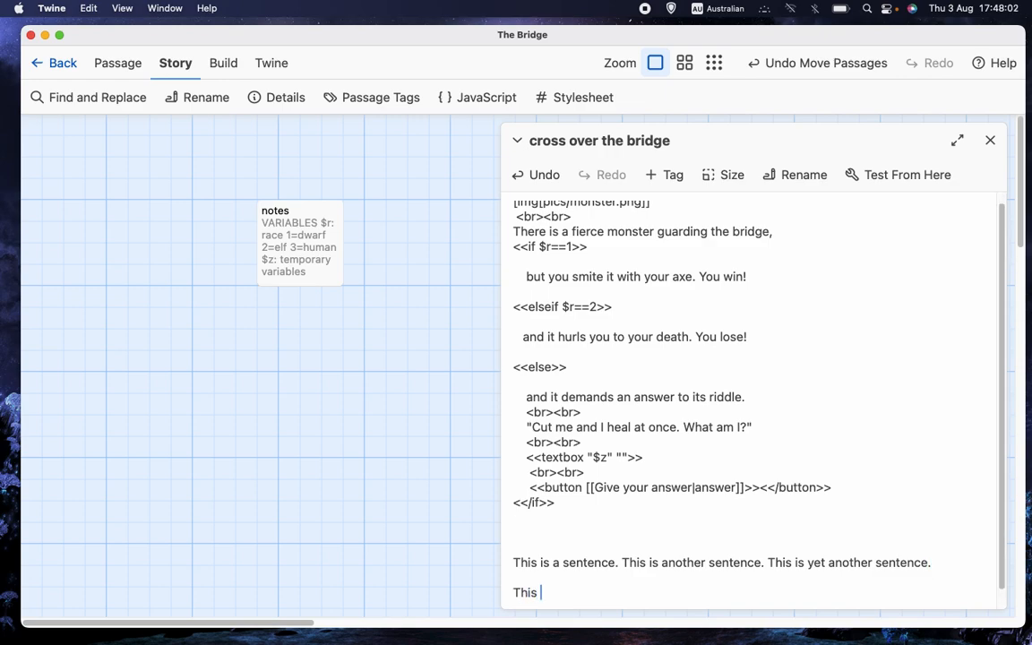
{"action": "type", "text": "is a new parap"}
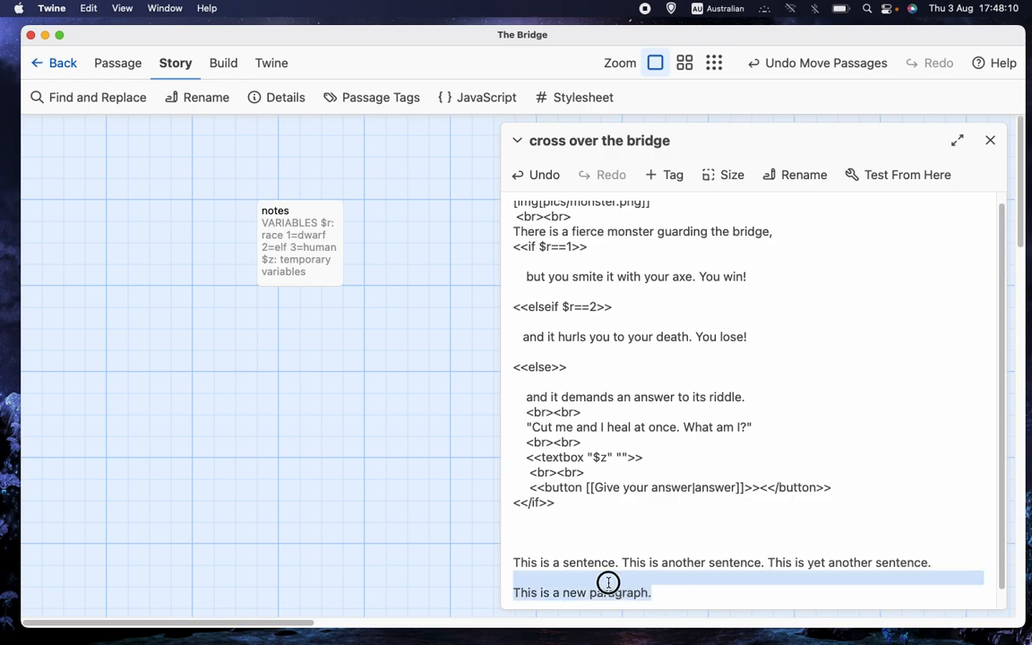
{"action": "left_click", "coordinate": [605, 577]}
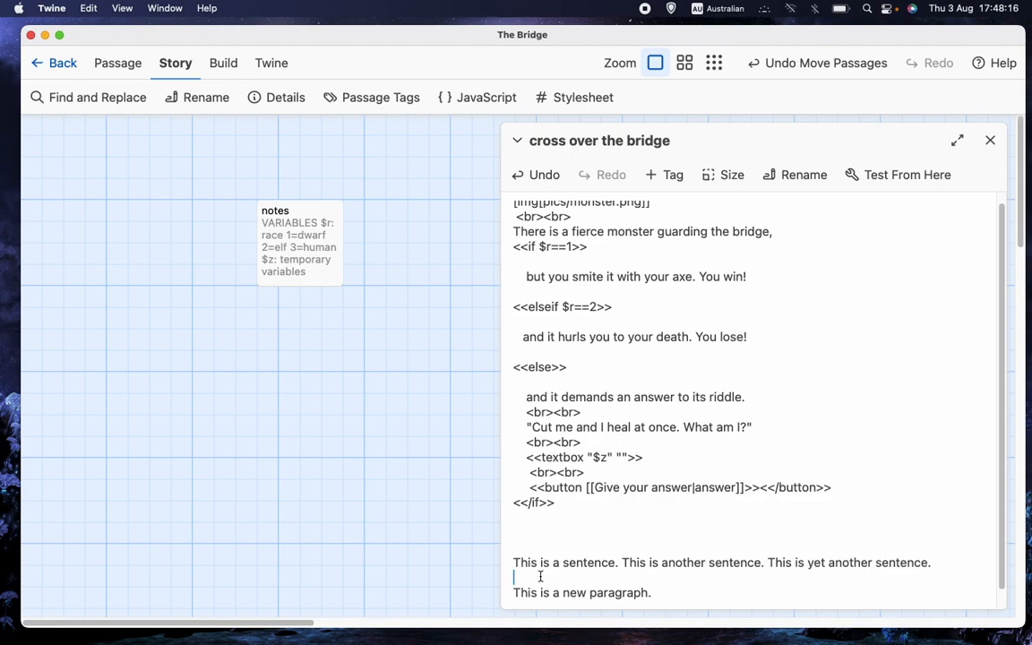
{"action": "mouse_move", "coordinate": [649, 593]}
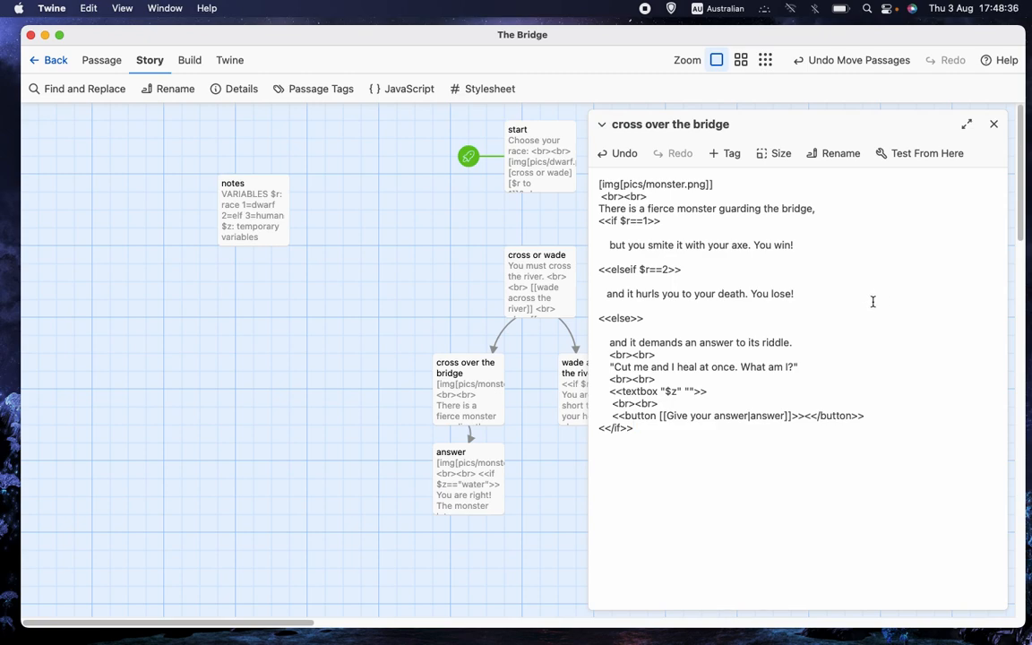
{"action": "mouse_move", "coordinate": [878, 325]}
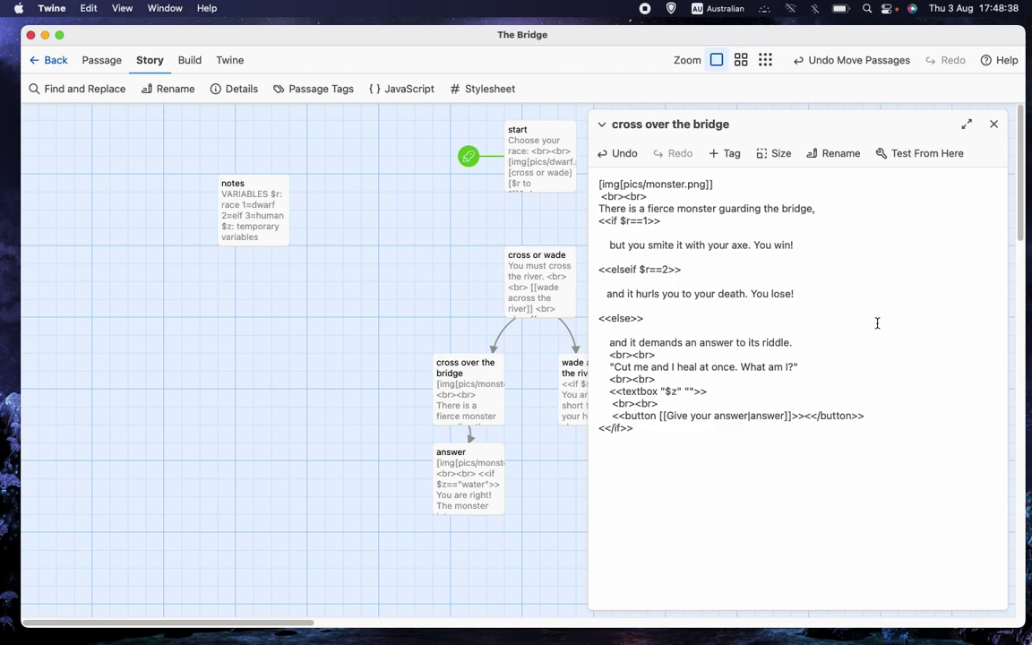
{"action": "mouse_move", "coordinate": [905, 479]}
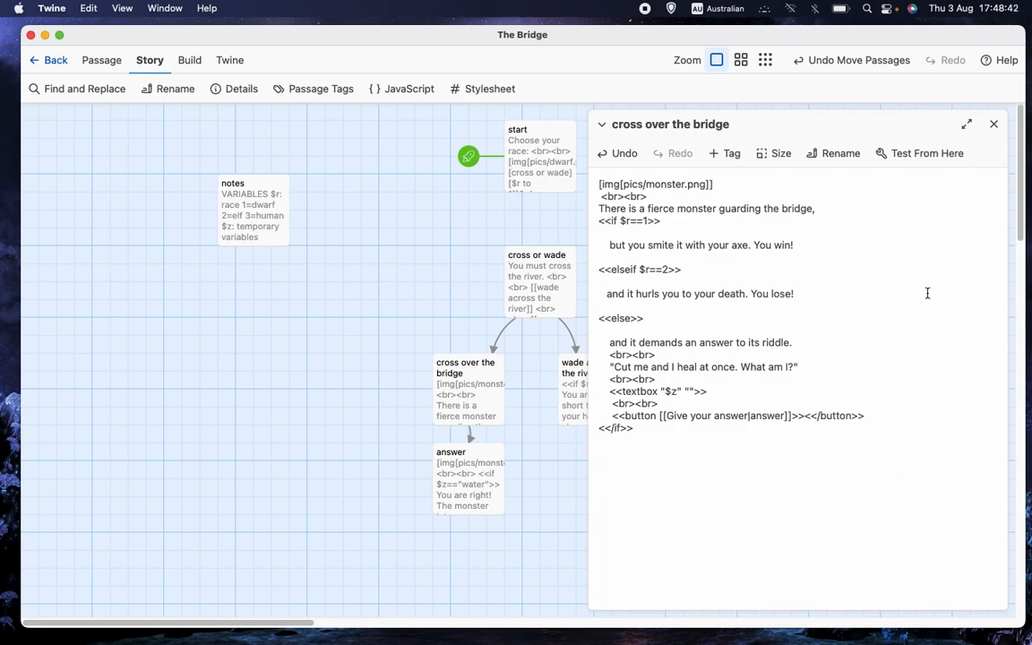
Remove the test lines and close the cross over the bridge passage editor.
{"action": "left_click", "coordinate": [630, 426]}
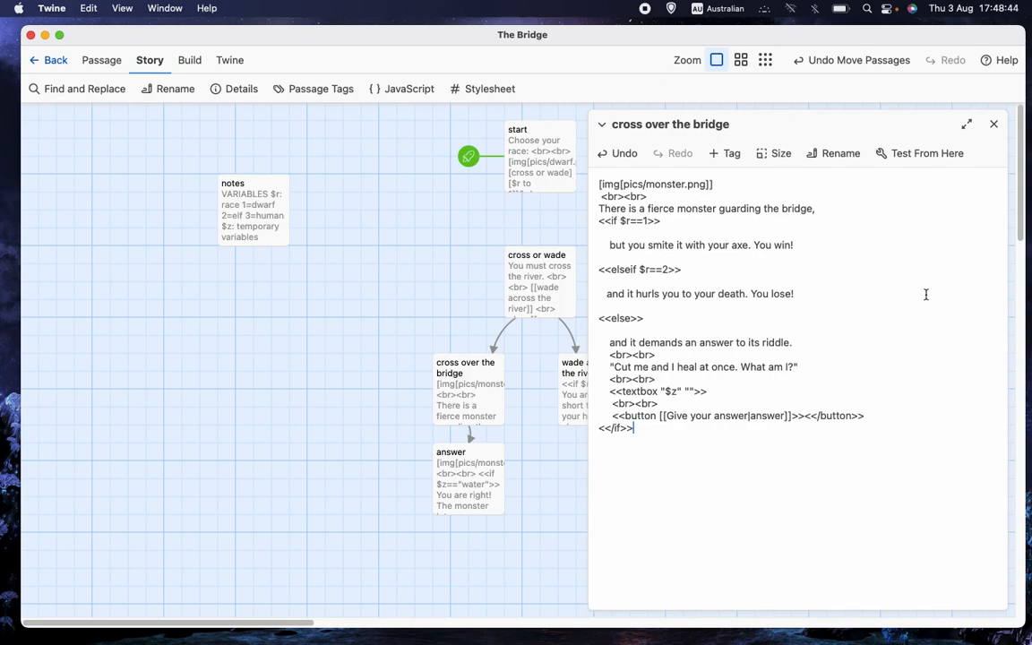
{"action": "mouse_move", "coordinate": [925, 242]}
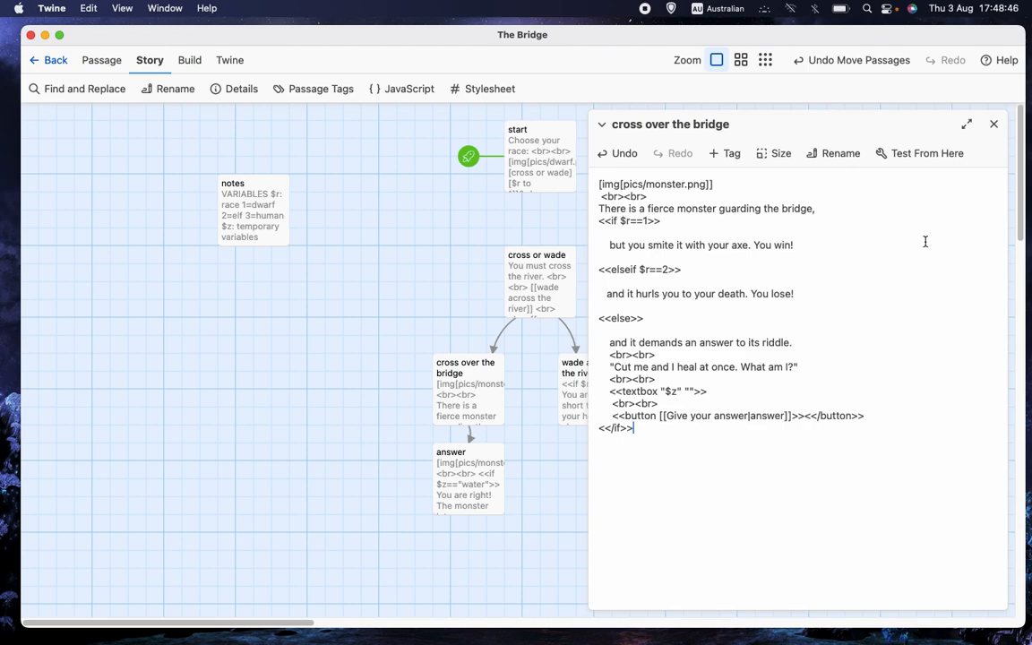
{"action": "mouse_move", "coordinate": [924, 244]}
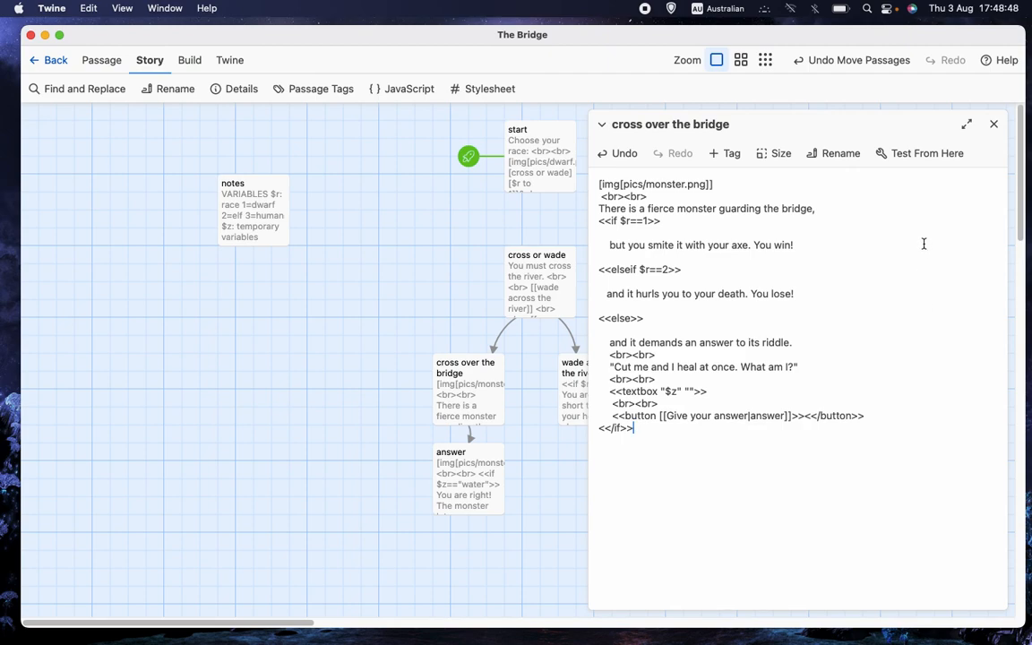
{"action": "mouse_move", "coordinate": [681, 459]}
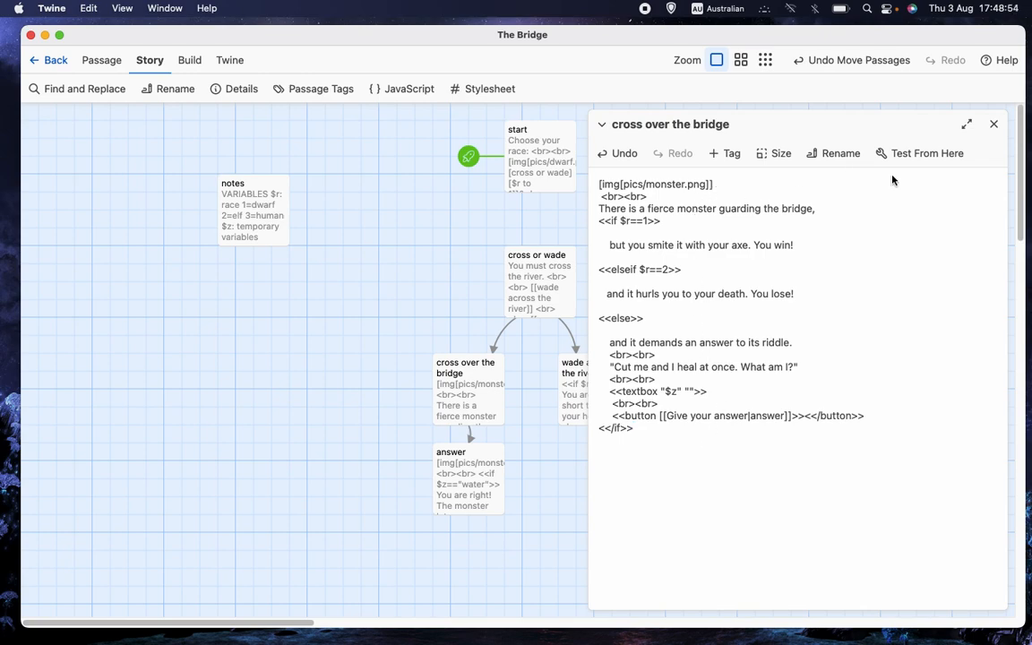
{"action": "mouse_move", "coordinate": [993, 125]}
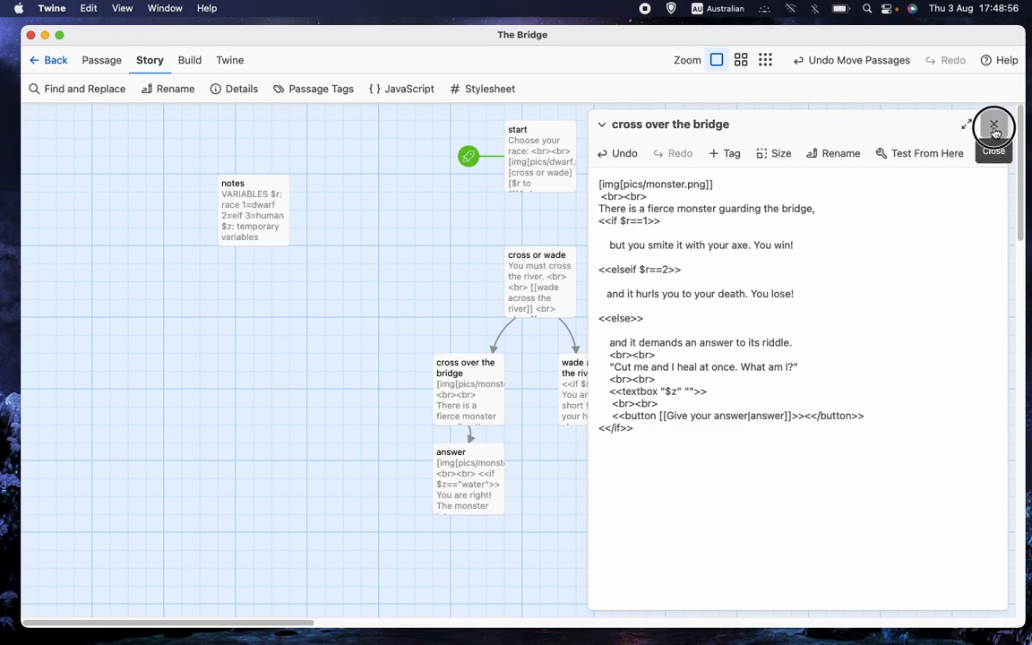
{"action": "left_click", "coordinate": [993, 125]}
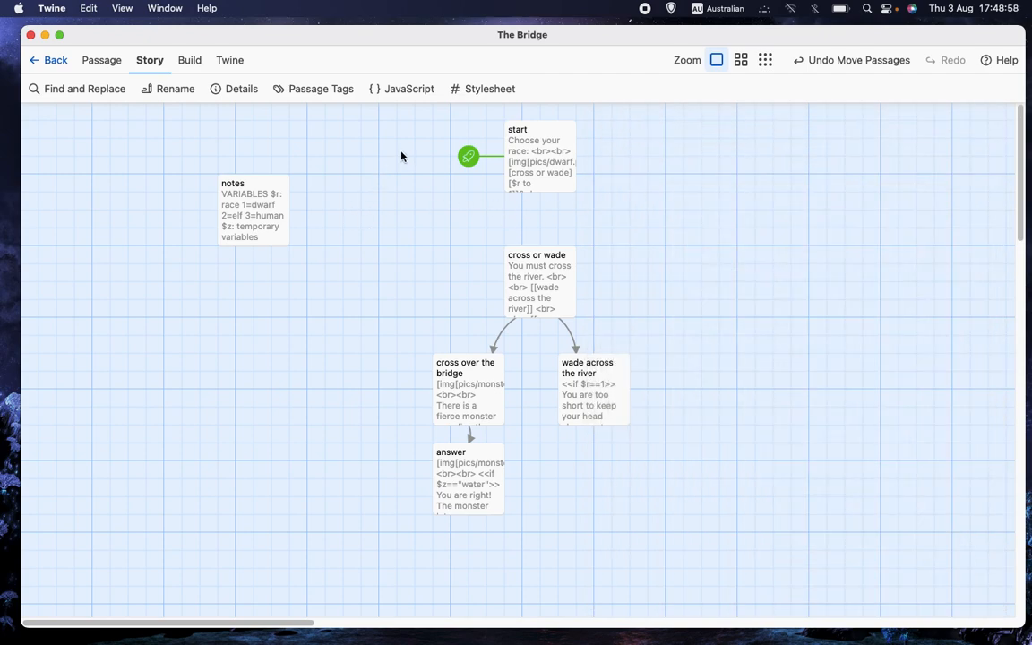
{"action": "mouse_move", "coordinate": [193, 122]}
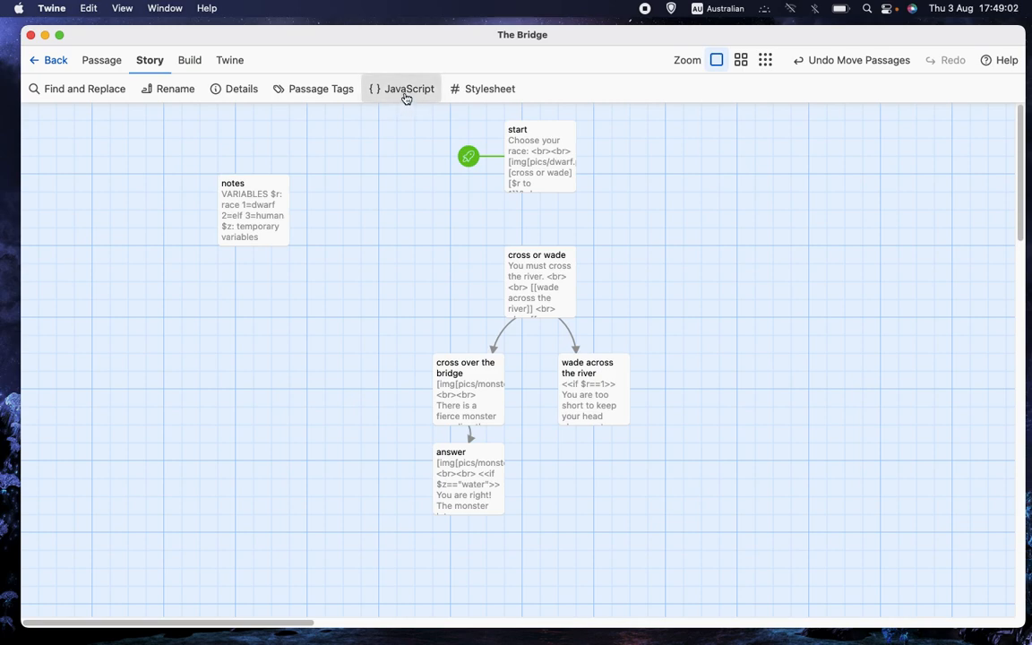
Open the Story JavaScript showing Config.passages.nobr = true; and move to the end of that line.
{"action": "left_click", "coordinate": [406, 90]}
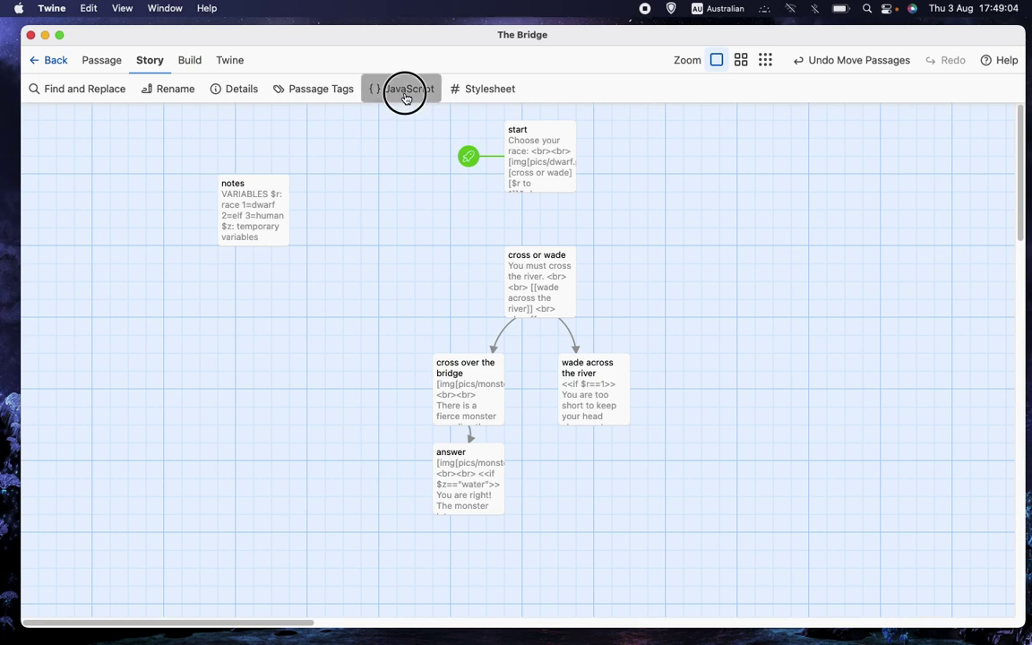
{"action": "left_click", "coordinate": [409, 90]}
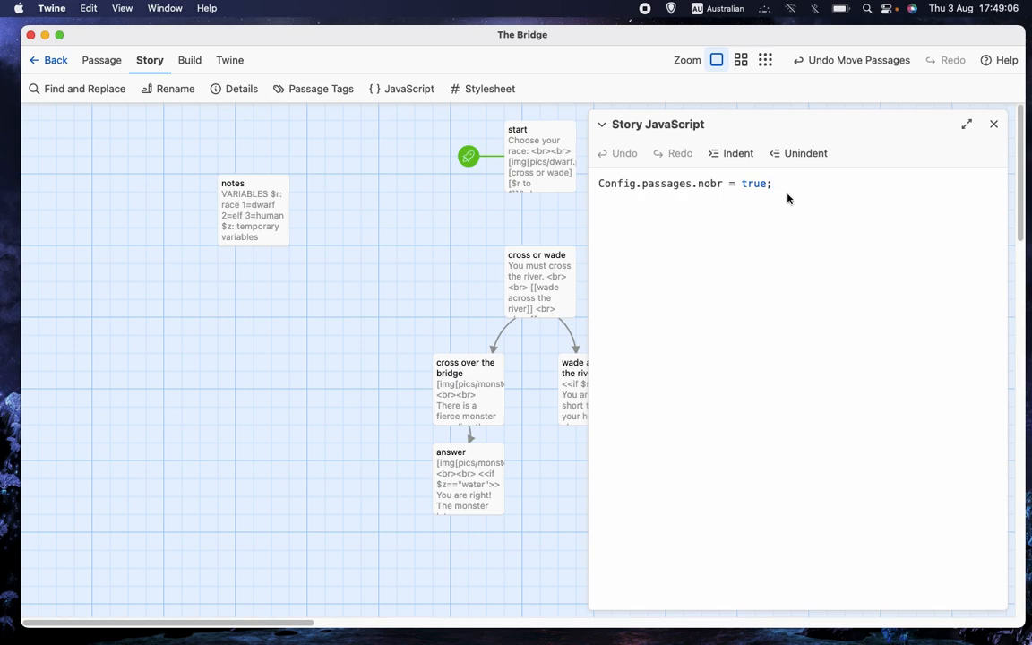
{"action": "left_click", "coordinate": [773, 183]}
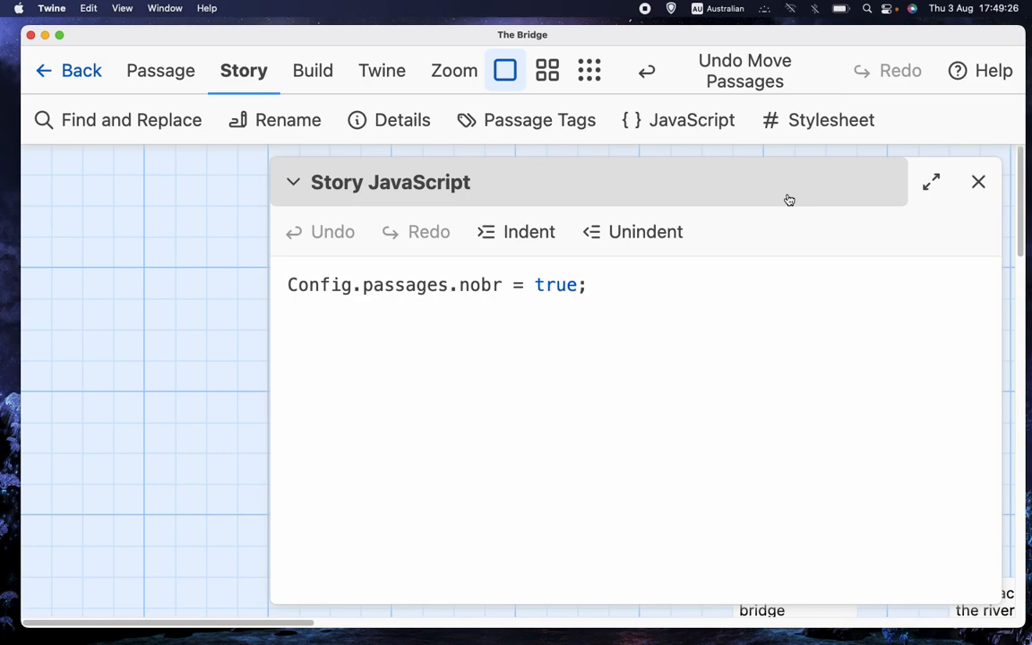
{"action": "left_click", "coordinate": [587, 285]}
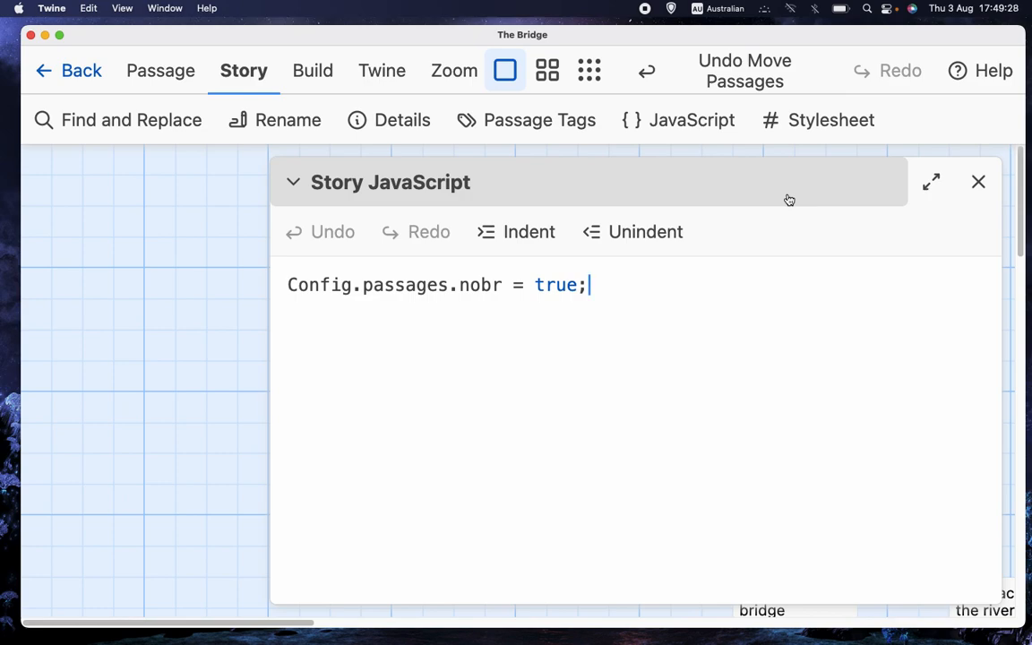
{"action": "mouse_move", "coordinate": [581, 240]}
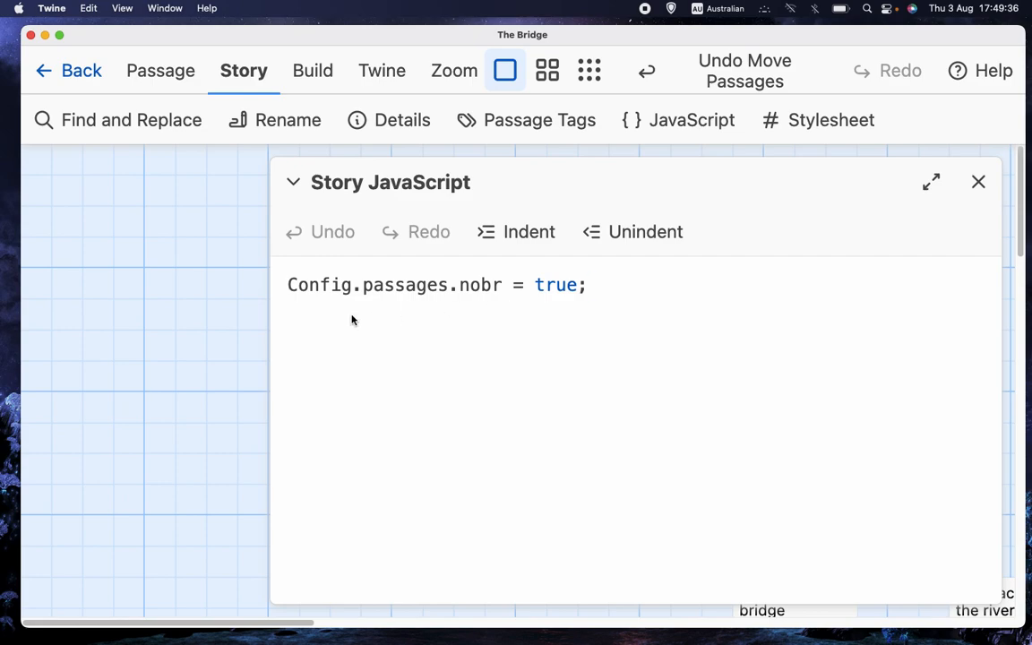
{"action": "triple_click", "coordinate": [430, 285]}
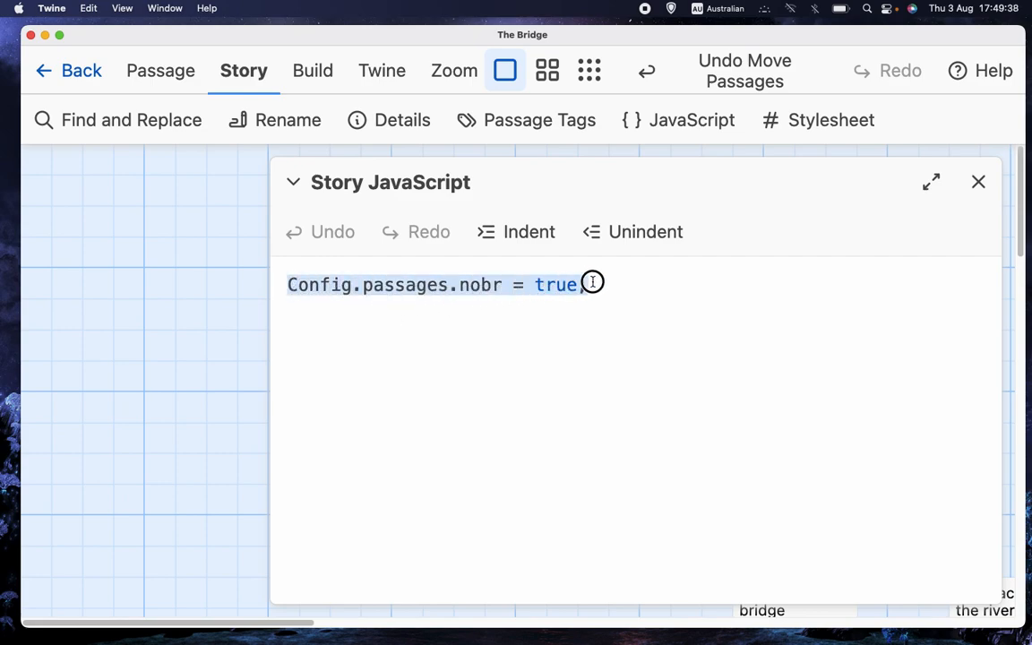
{"action": "type", "text": ";"}
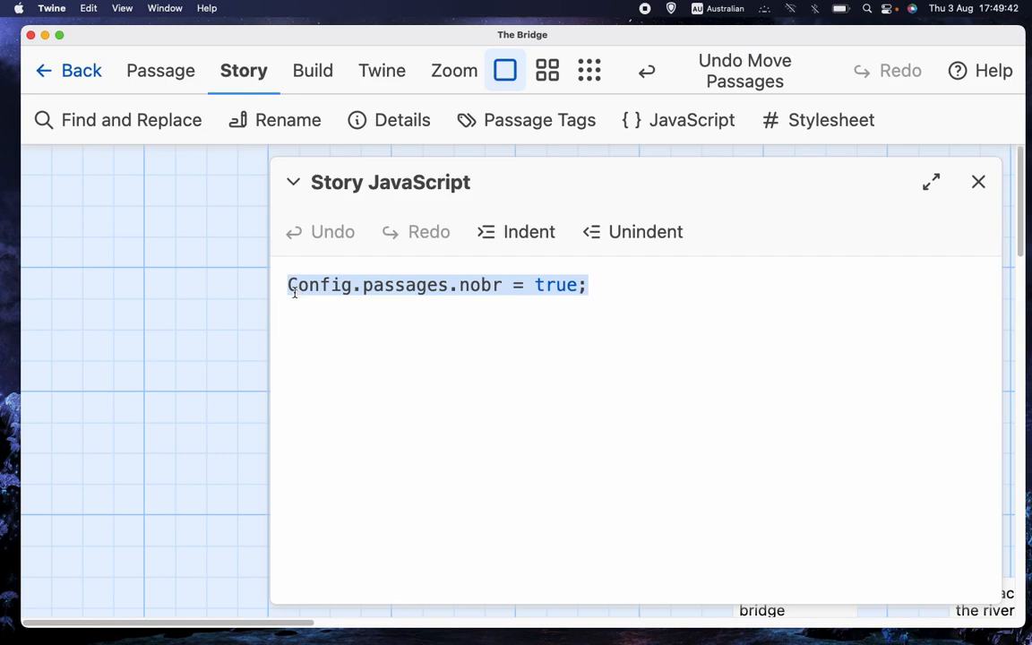
{"action": "mouse_move", "coordinate": [355, 304]}
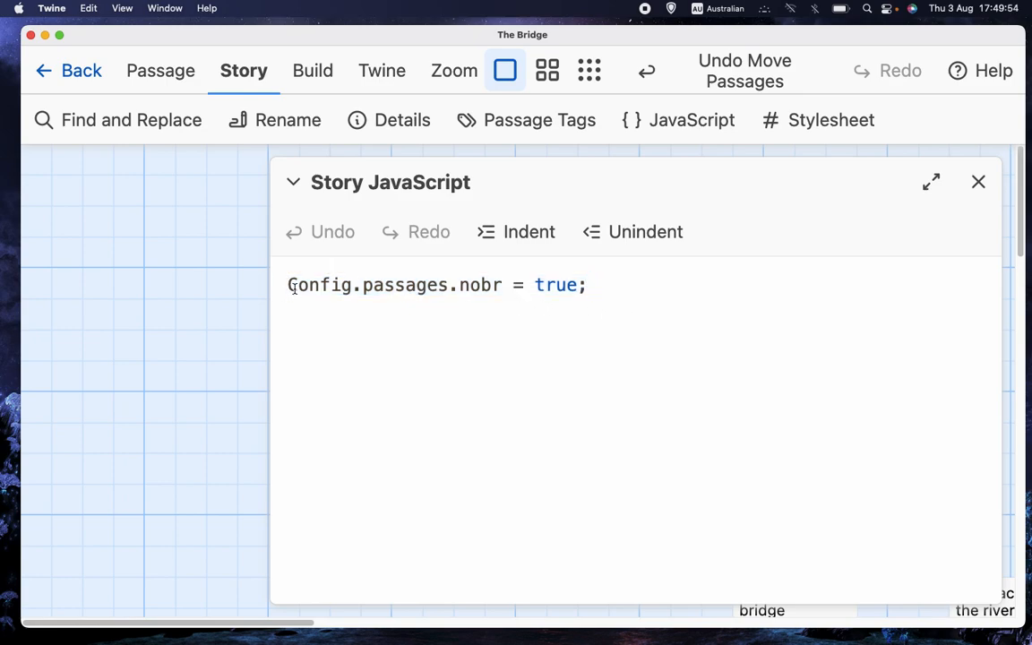
{"action": "left_click", "coordinate": [599, 285]}
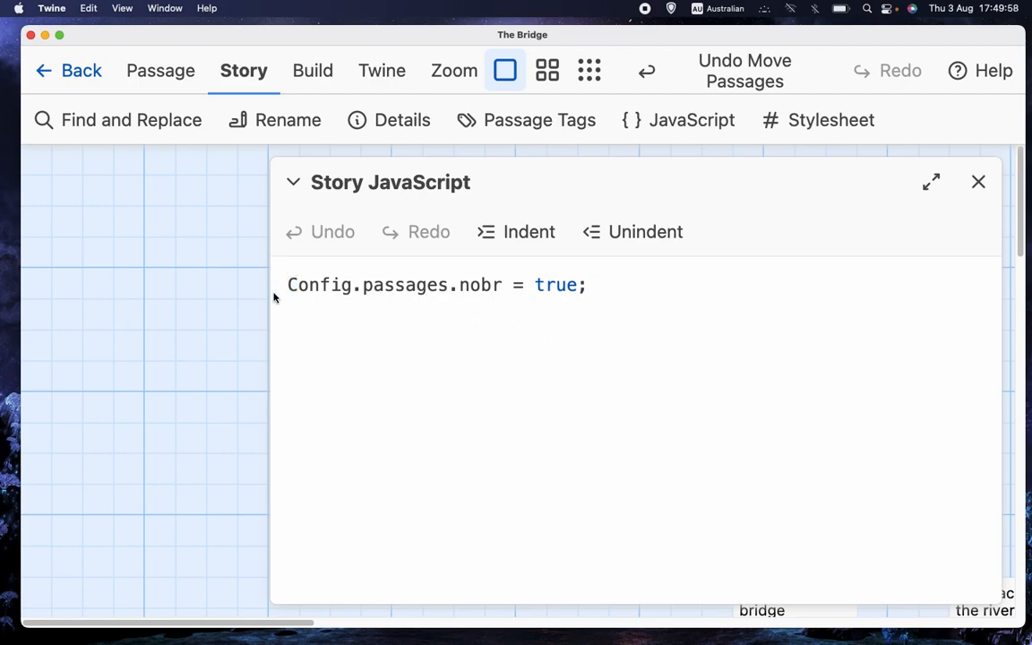
{"action": "left_click", "coordinate": [599, 285]}
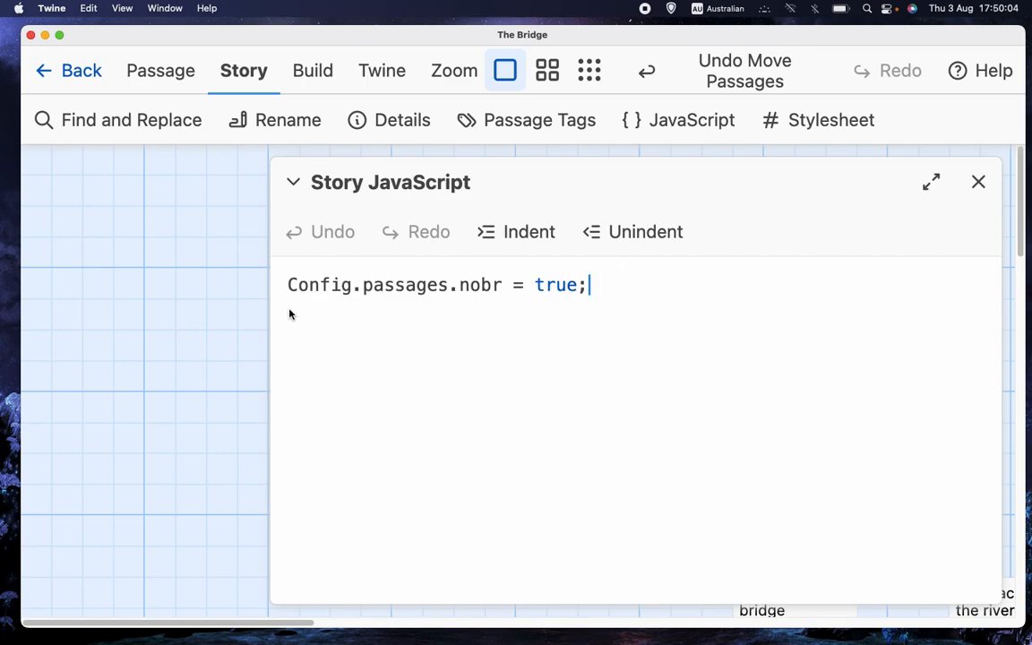
{"action": "mouse_move", "coordinate": [304, 316]}
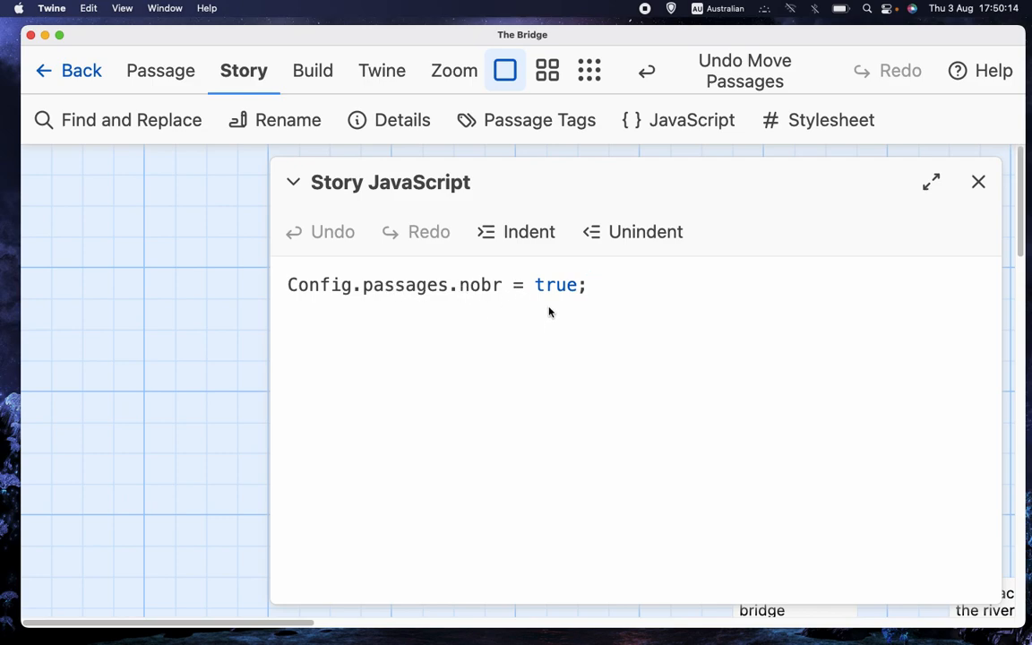
{"action": "mouse_move", "coordinate": [638, 312]}
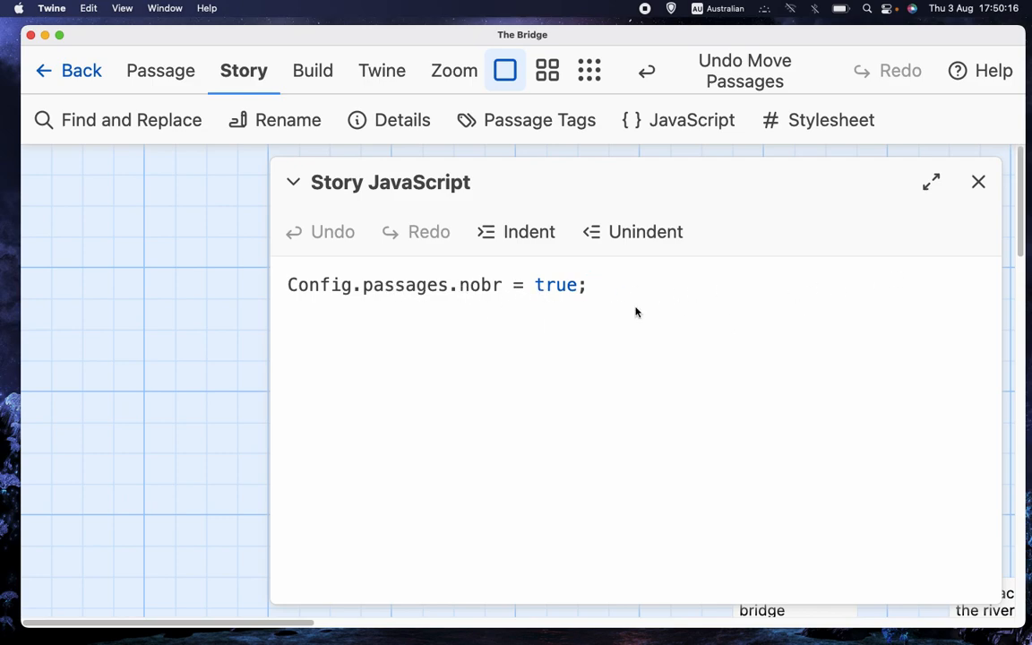
{"action": "mouse_move", "coordinate": [695, 326]}
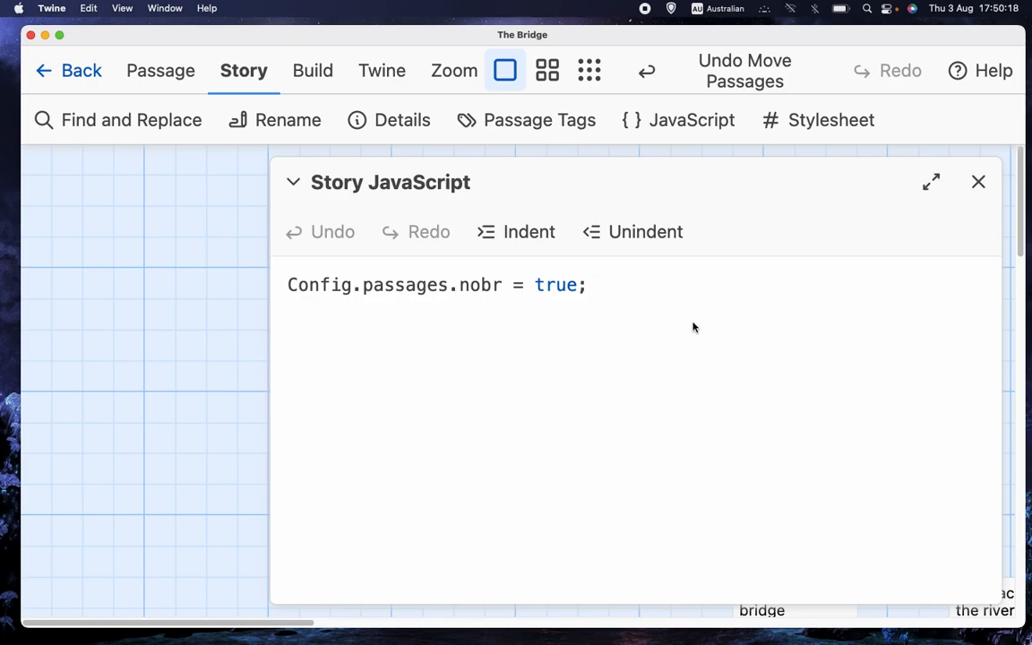
{"action": "mouse_move", "coordinate": [978, 182]}
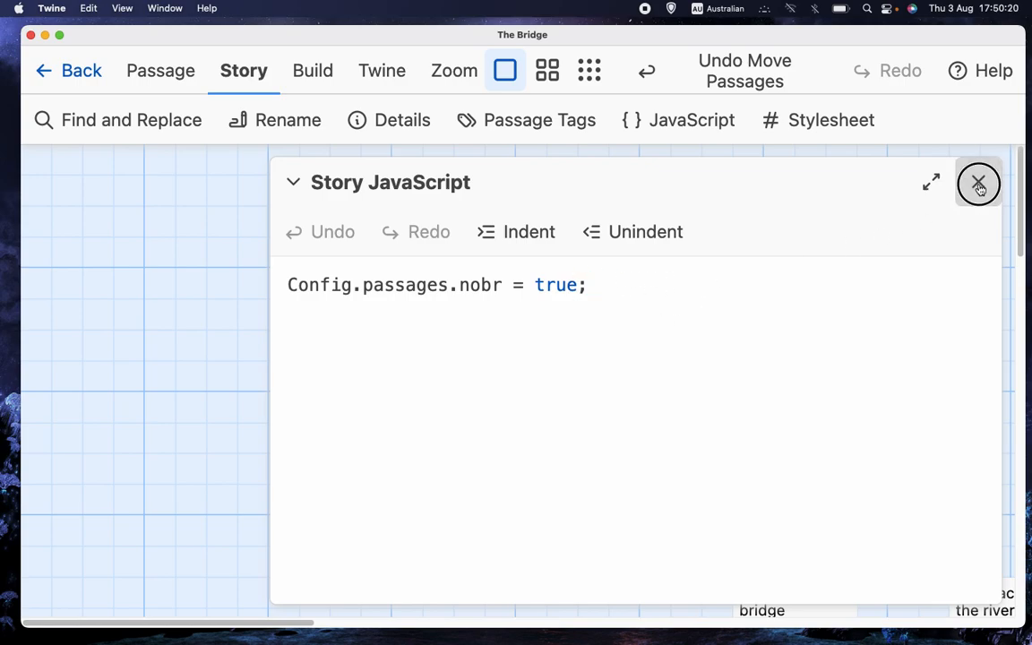
Close the Story JavaScript editor and open the start passage for editing.
{"action": "left_click", "coordinate": [978, 183]}
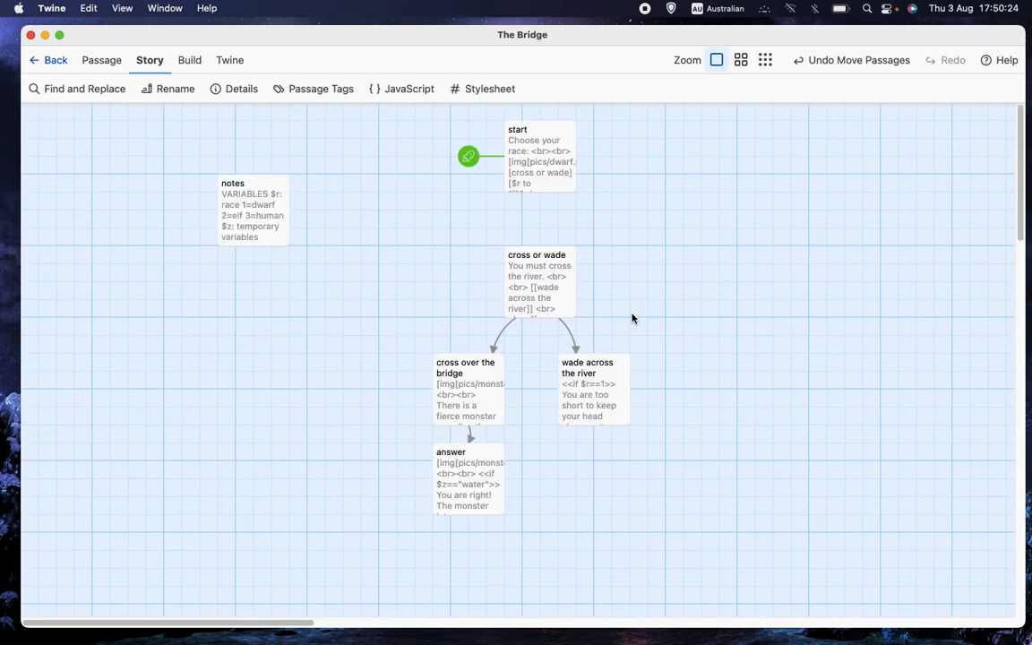
{"action": "mouse_move", "coordinate": [699, 211]}
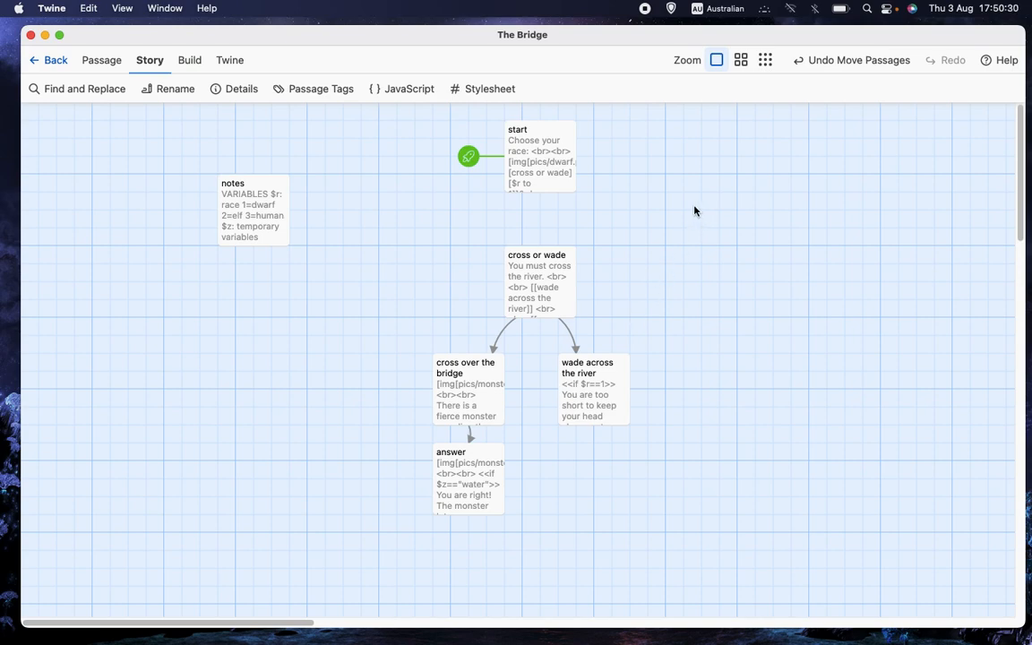
{"action": "double_click", "coordinate": [539, 157]}
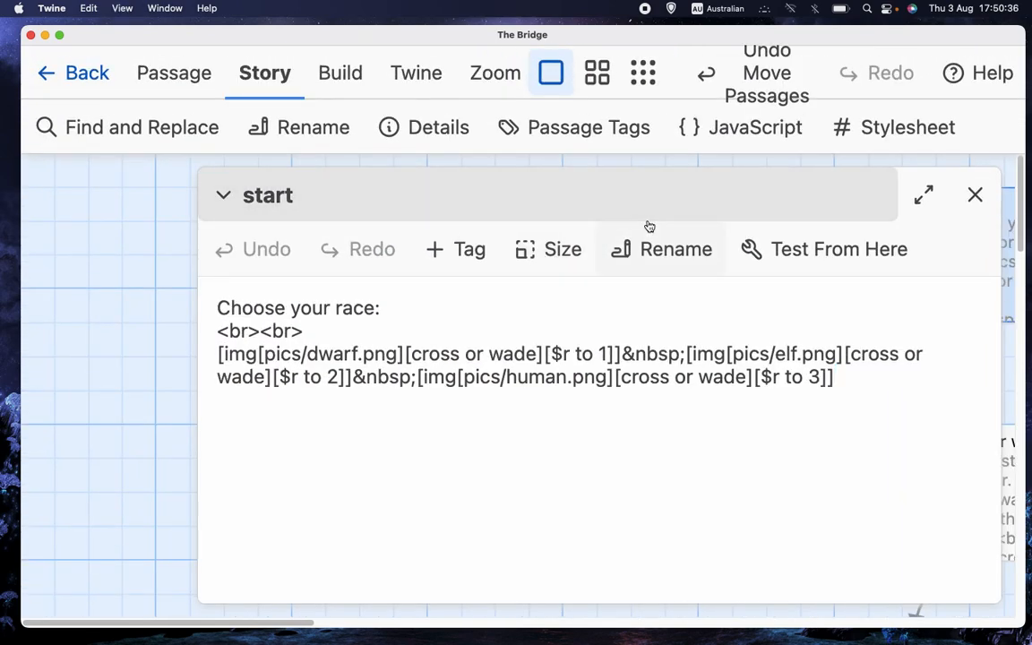
Highlight the <br><br> tags, then add two empty lines after the image links.
{"action": "double_click", "coordinate": [249, 337]}
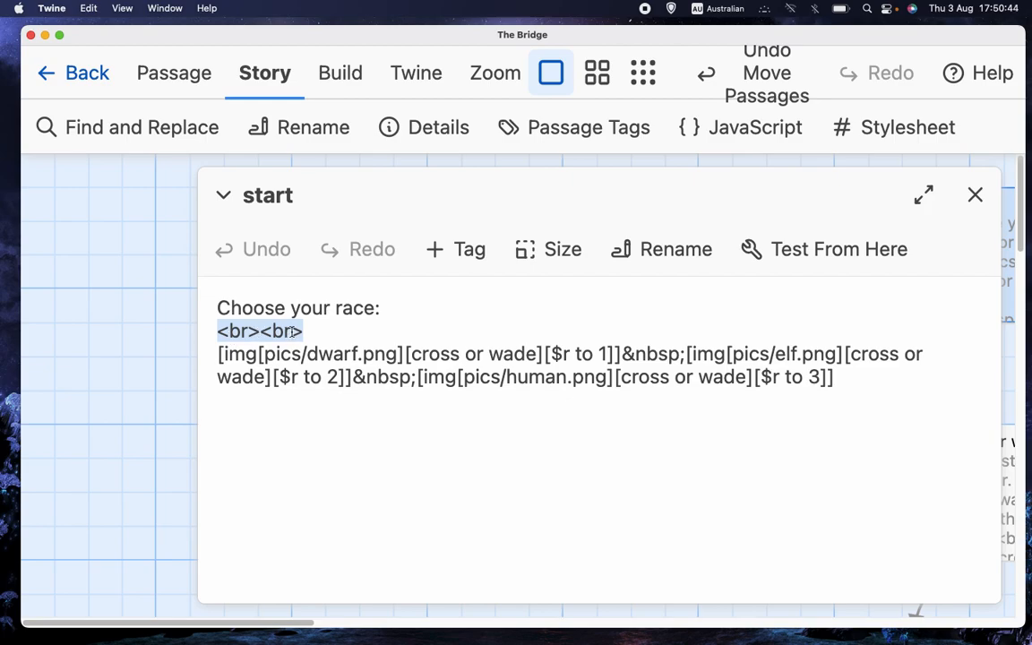
{"action": "left_click", "coordinate": [265, 330]}
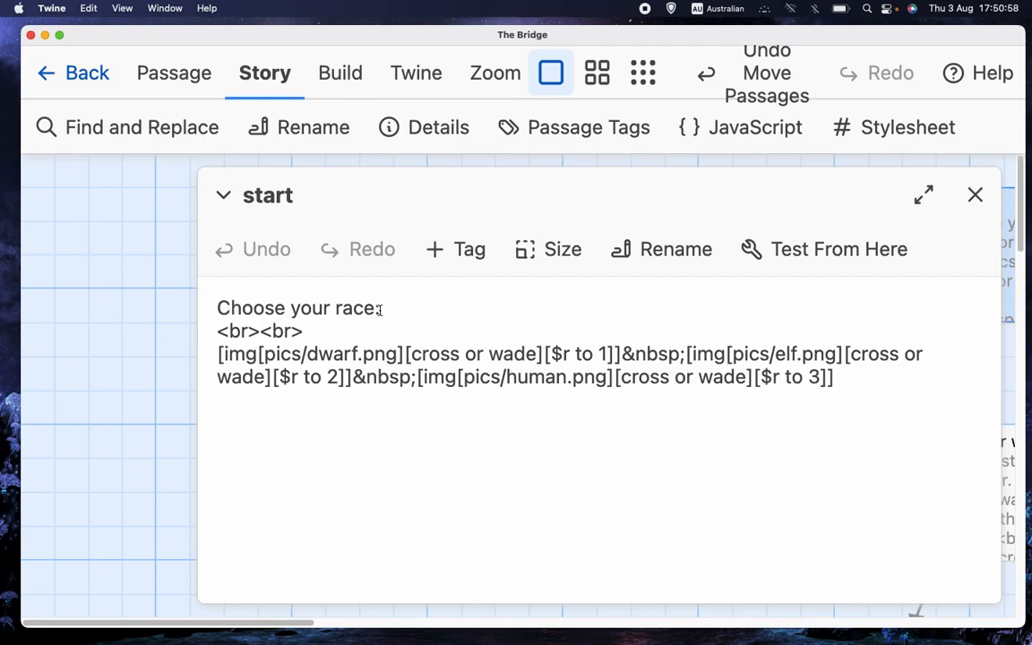
{"action": "double_click", "coordinate": [258, 330]}
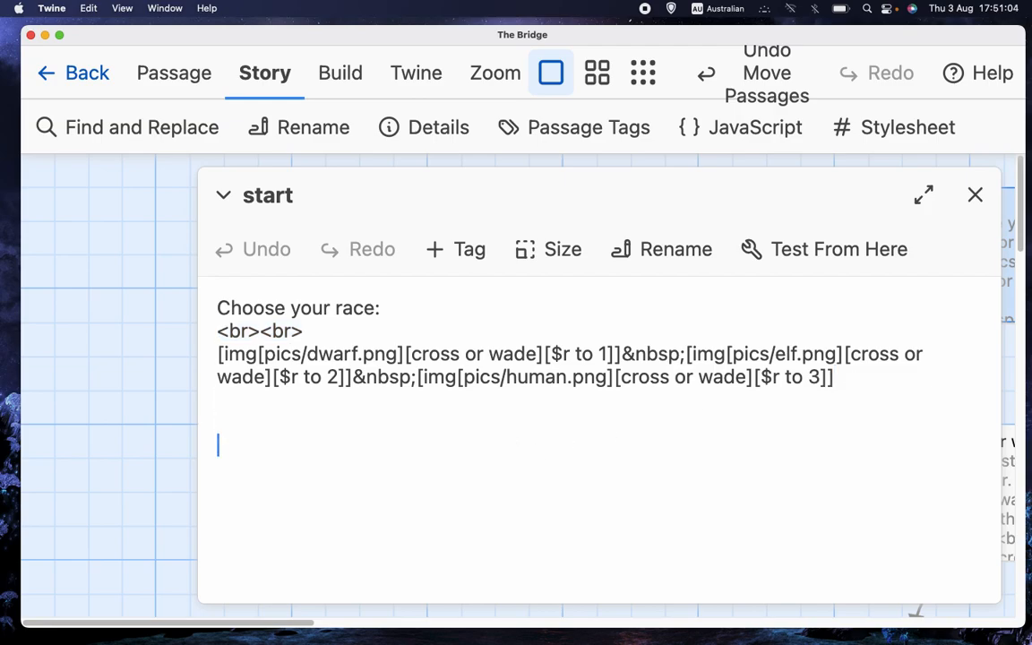
Type trial 'Text' and 'More text' lines to test spacing, then delete them.
{"action": "type", "text": "Text"}
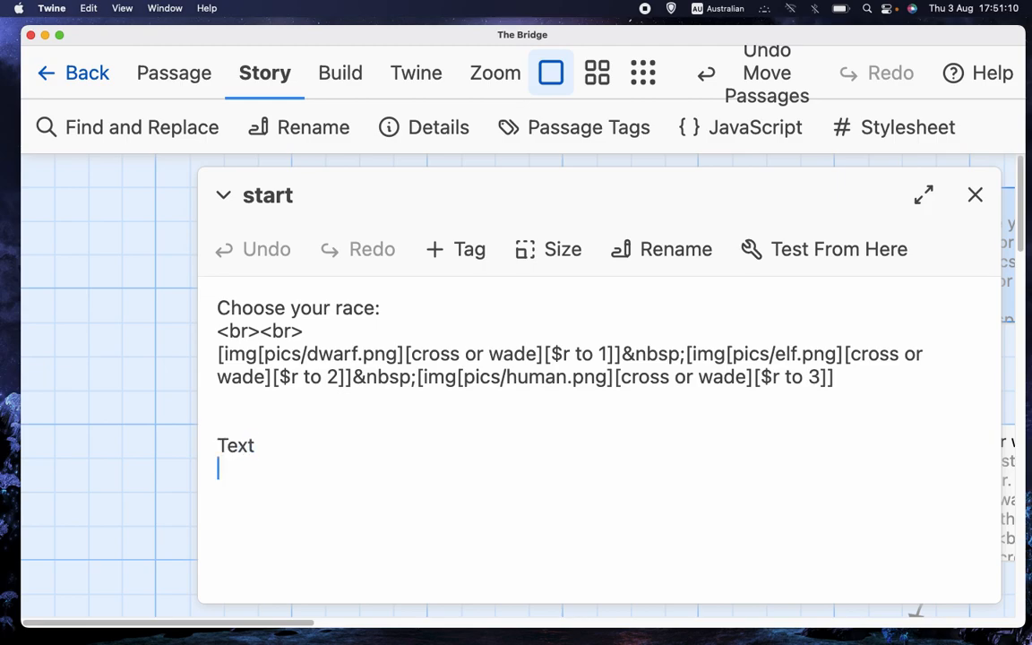
{"action": "type", "text": "More tex"}
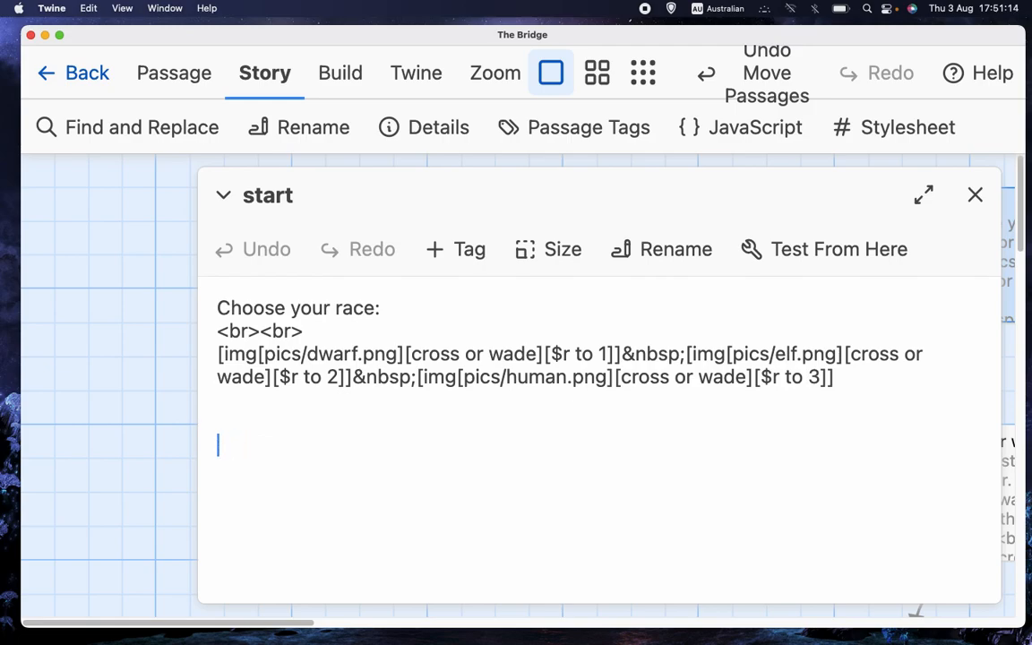
{"action": "type", "text": "Text"}
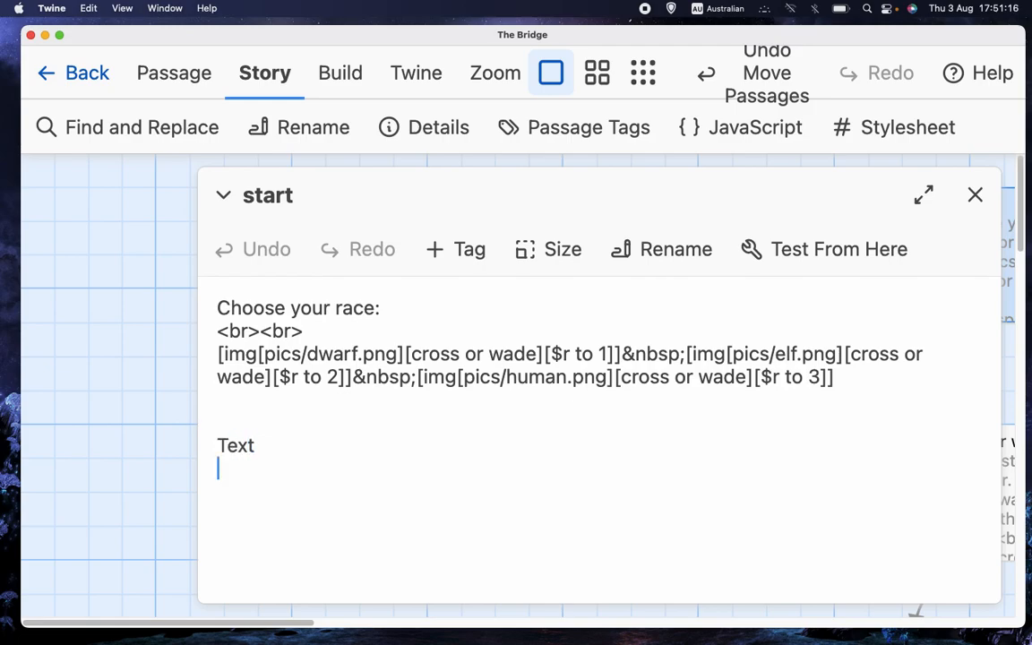
{"action": "type", "text": "More text"}
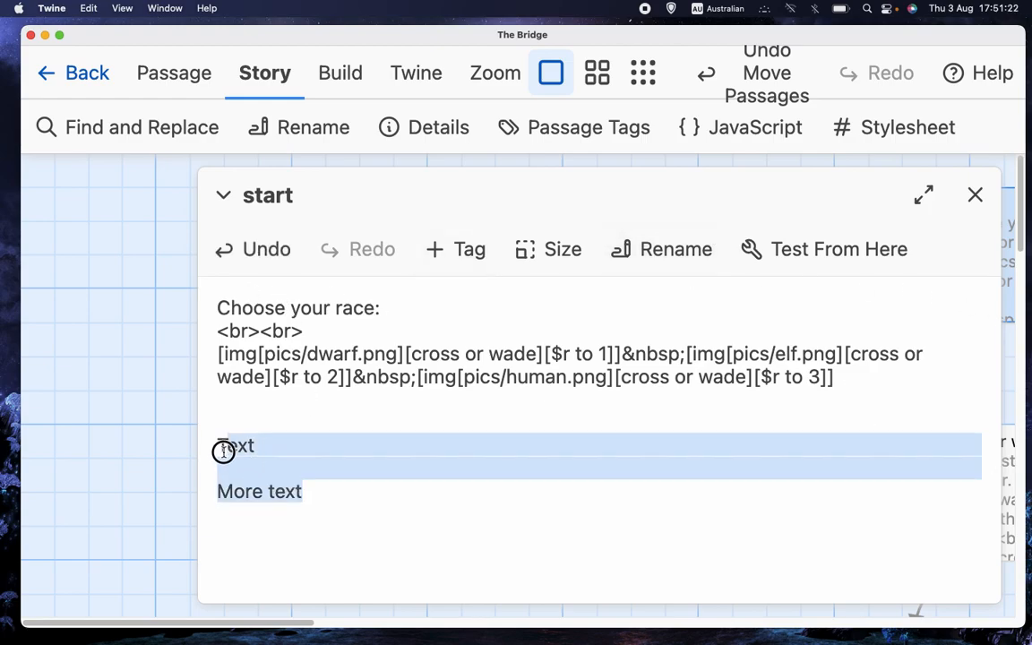
{"action": "key", "text": "Delete"}
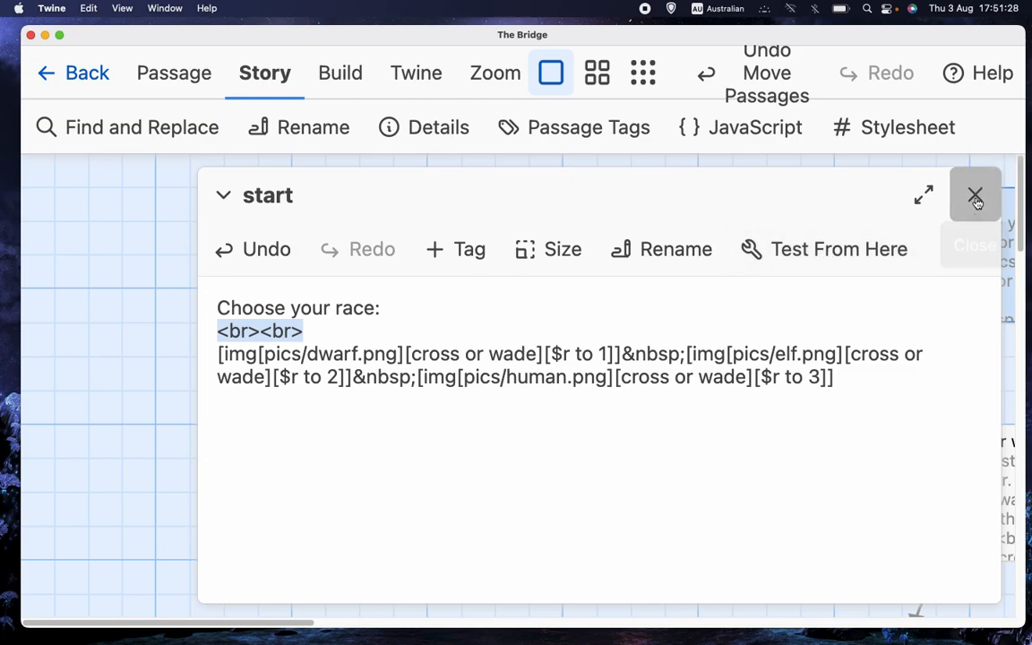
Close the start passage, check the Config.passages.nobr line in Story JavaScript, and close it.
{"action": "left_click", "coordinate": [975, 195]}
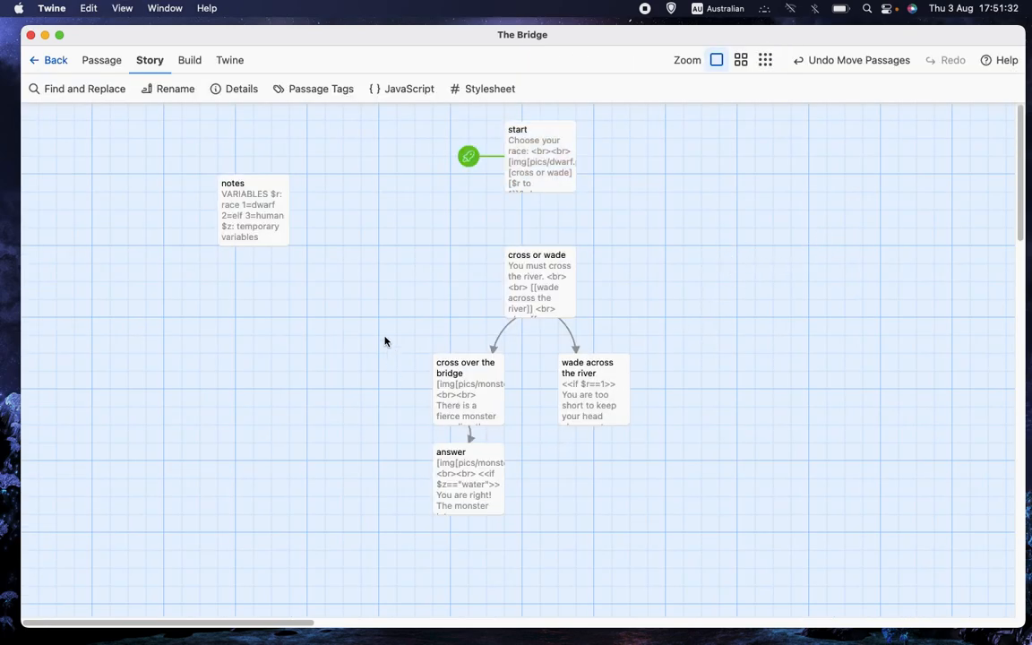
{"action": "left_click", "coordinate": [408, 89]}
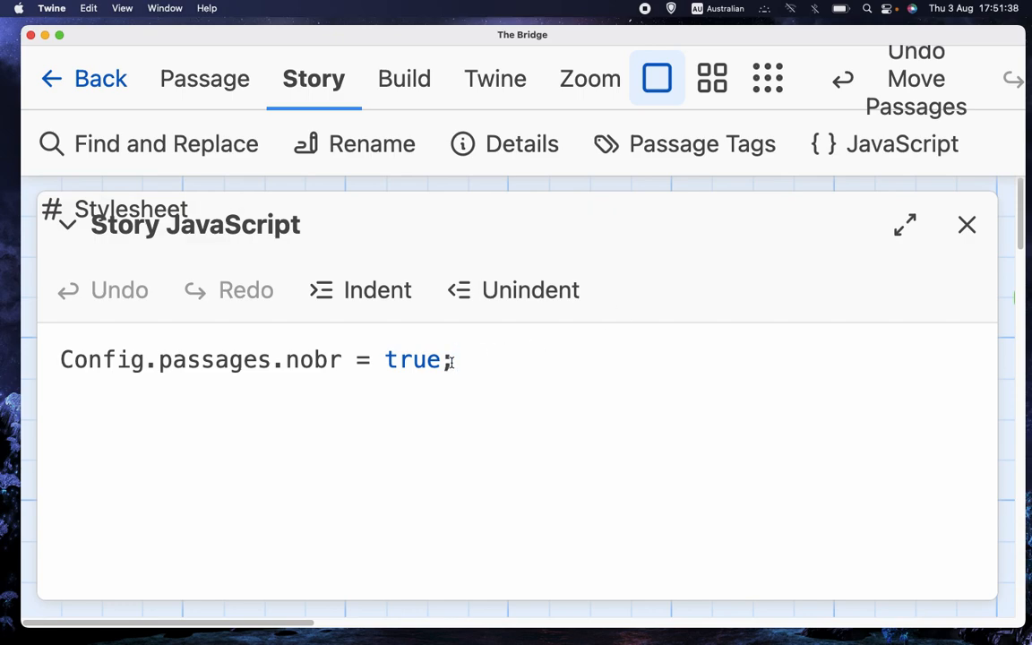
{"action": "triple_click", "coordinate": [255, 360]}
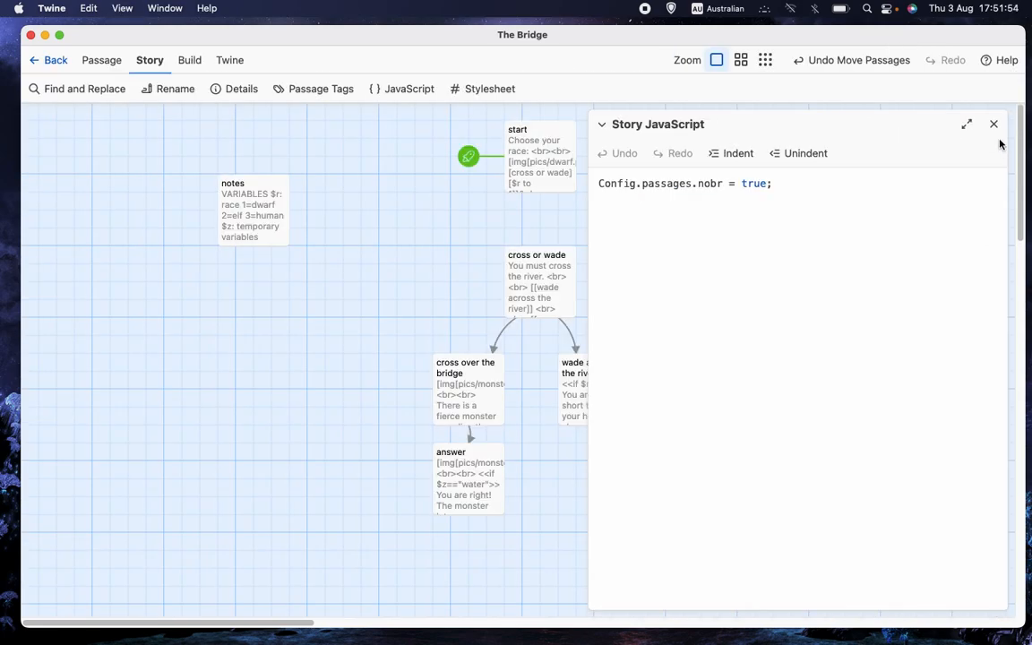
{"action": "left_click", "coordinate": [993, 123]}
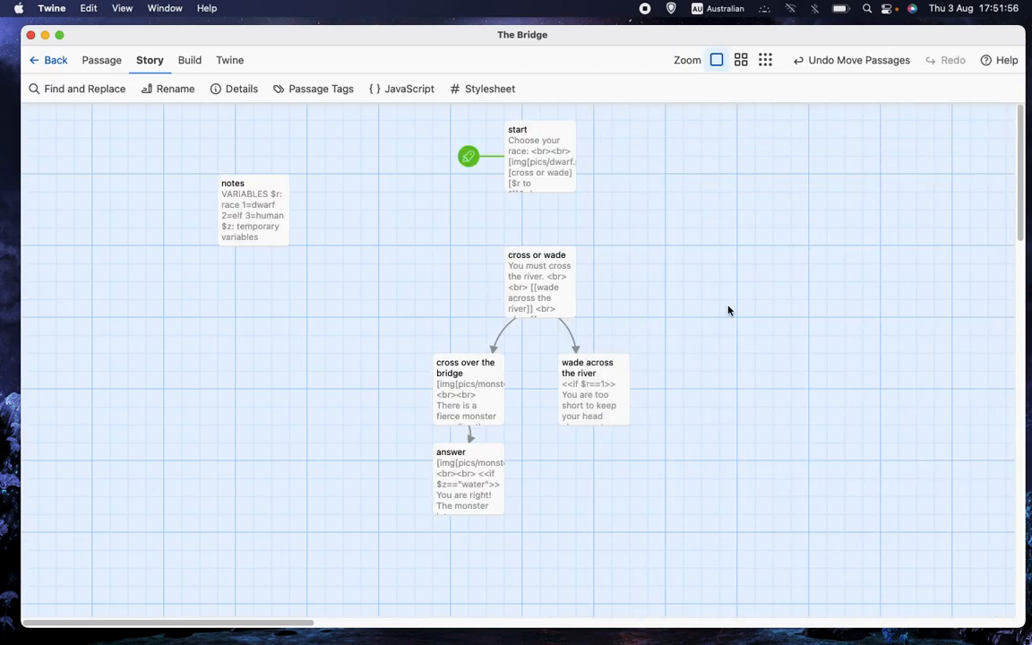
{"action": "mouse_move", "coordinate": [642, 226]}
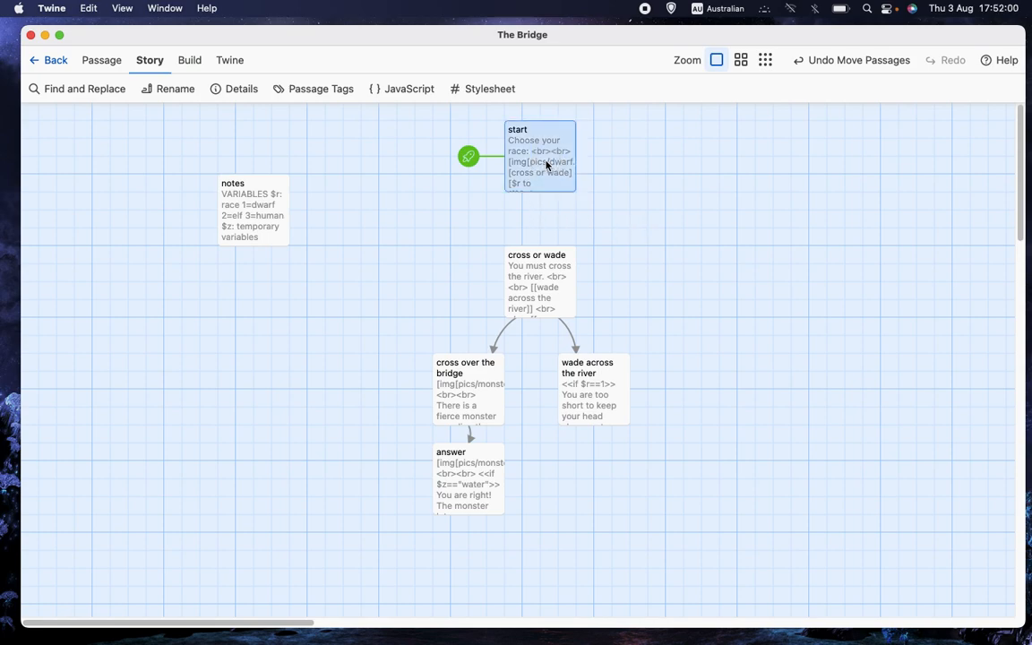
Reopen the start passage and highlight one of its <br> tags.
{"action": "double_click", "coordinate": [541, 156]}
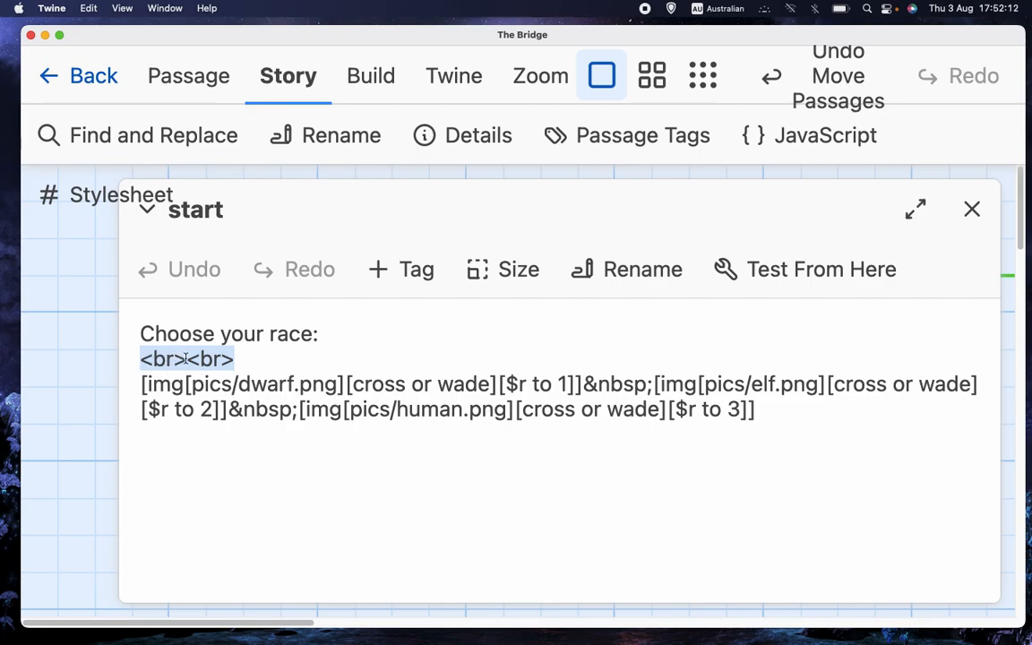
{"action": "left_click", "coordinate": [251, 358]}
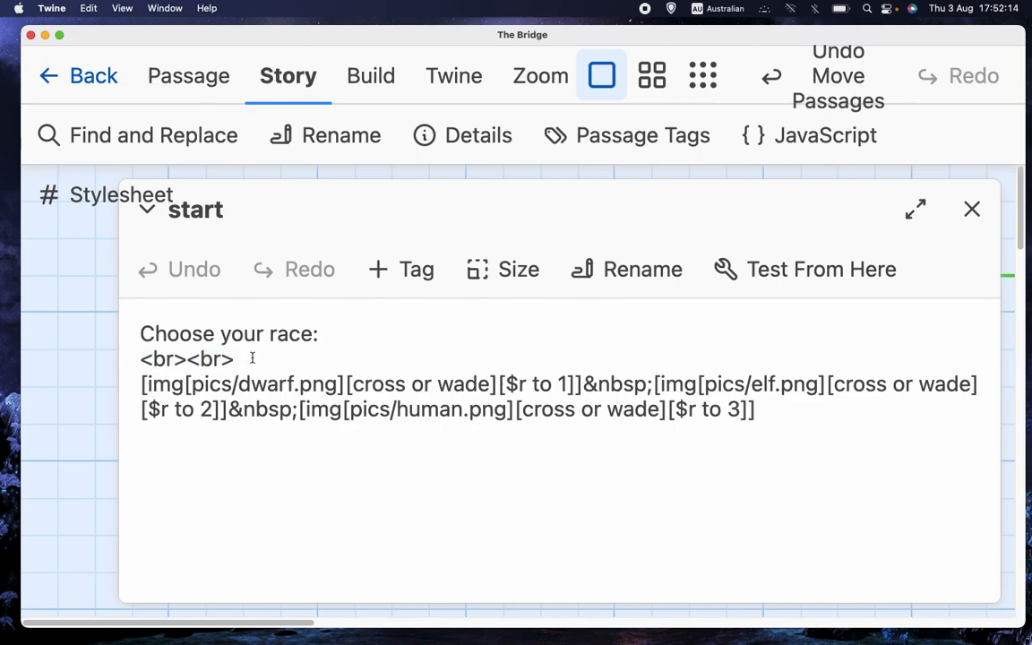
{"action": "double_click", "coordinate": [212, 358]}
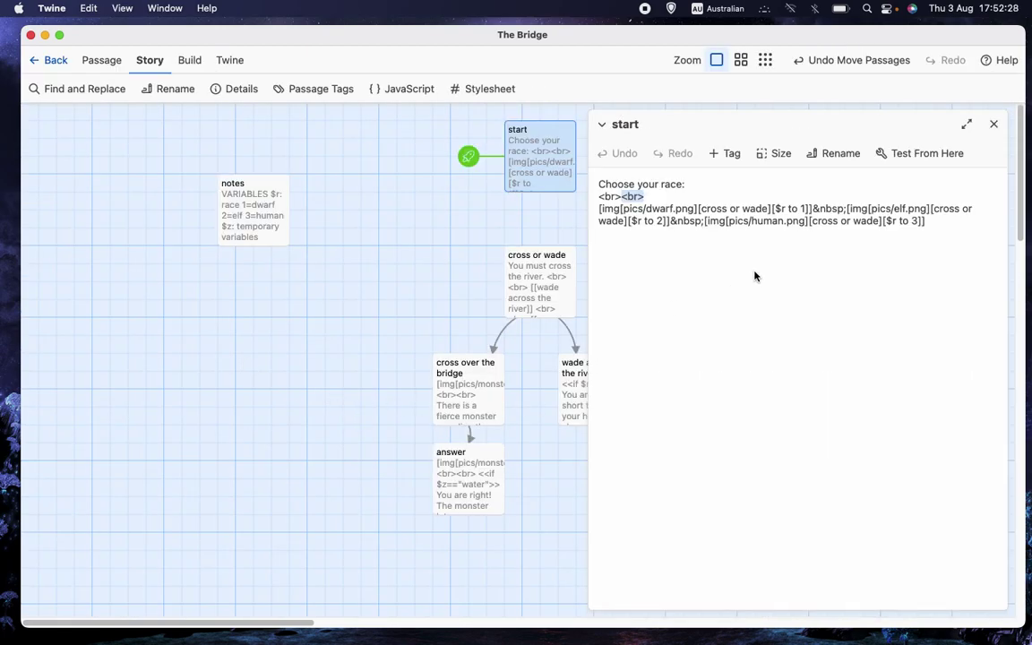
{"action": "mouse_move", "coordinate": [993, 123]}
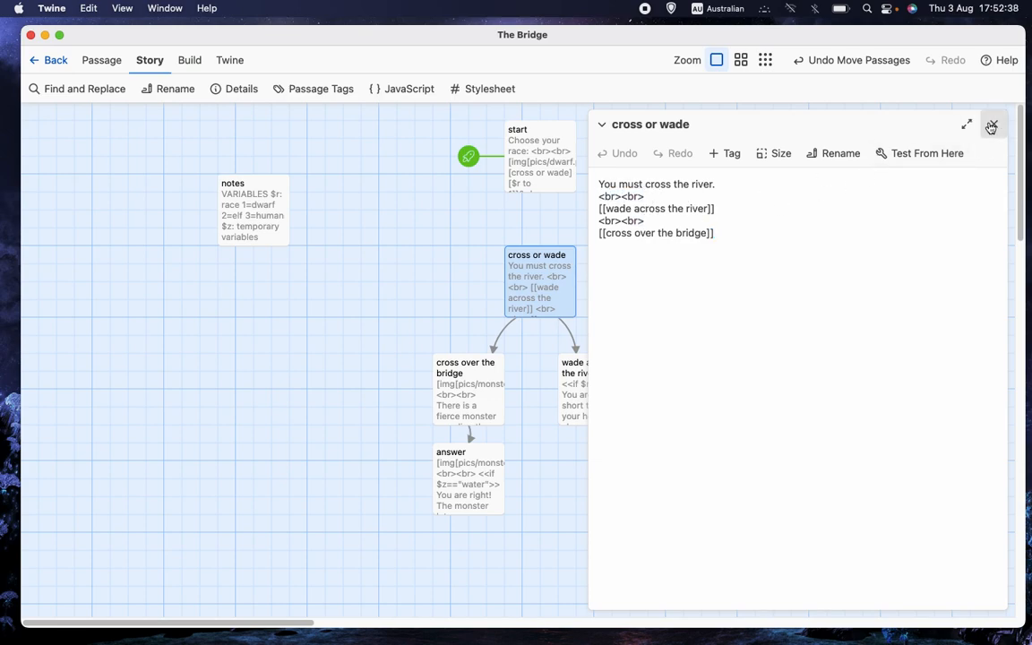
Close 'cross or wade', review the 'cross over the bridge' passage, then close it leaving only the story map.
{"action": "left_click", "coordinate": [993, 126]}
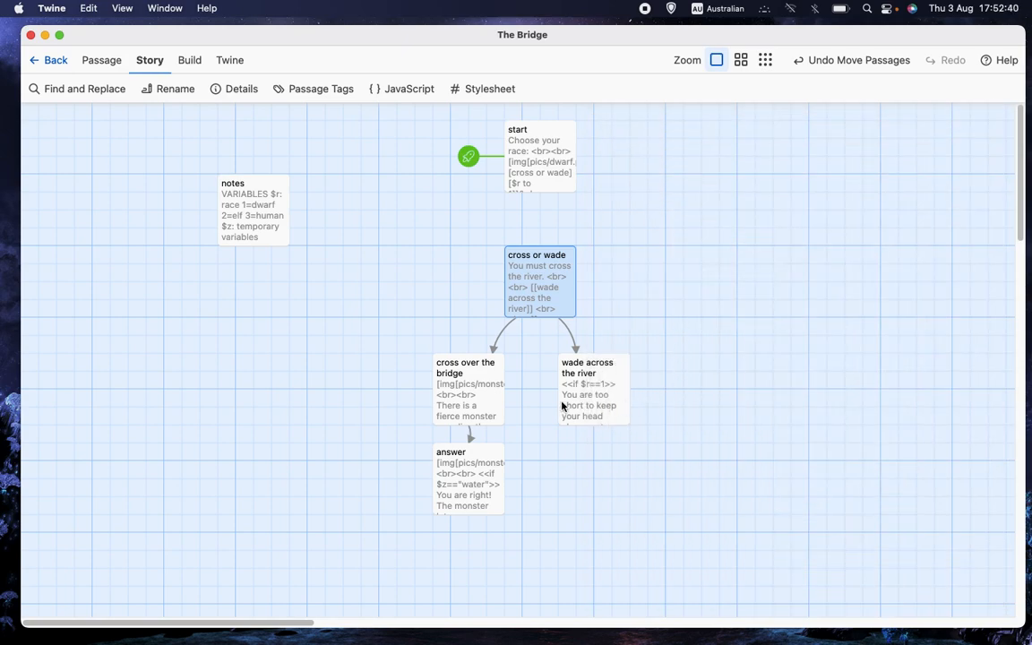
{"action": "double_click", "coordinate": [466, 387]}
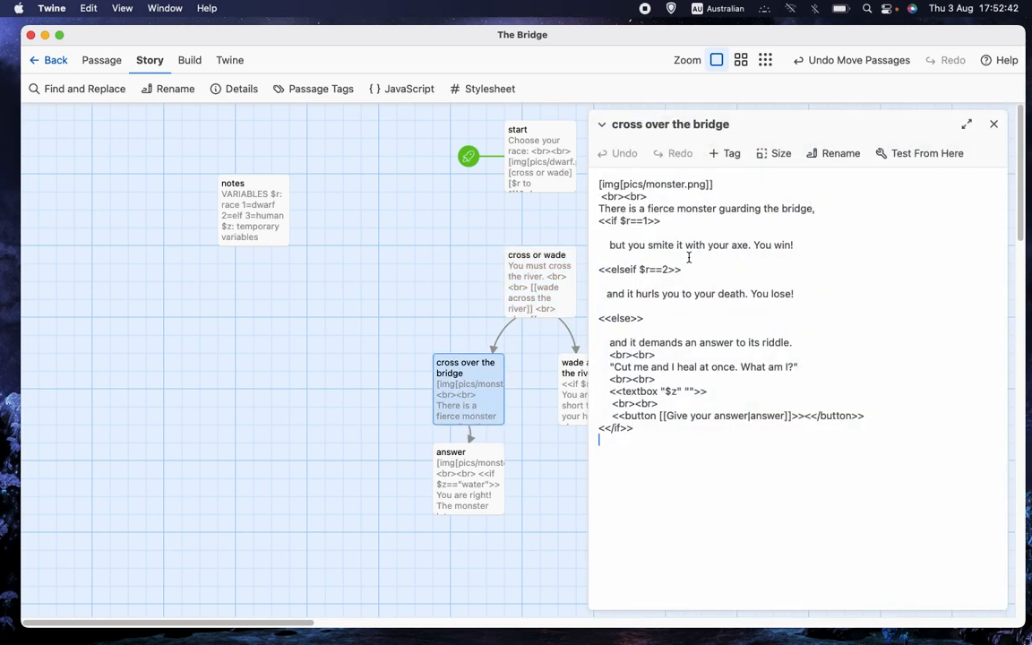
{"action": "mouse_move", "coordinate": [894, 229]}
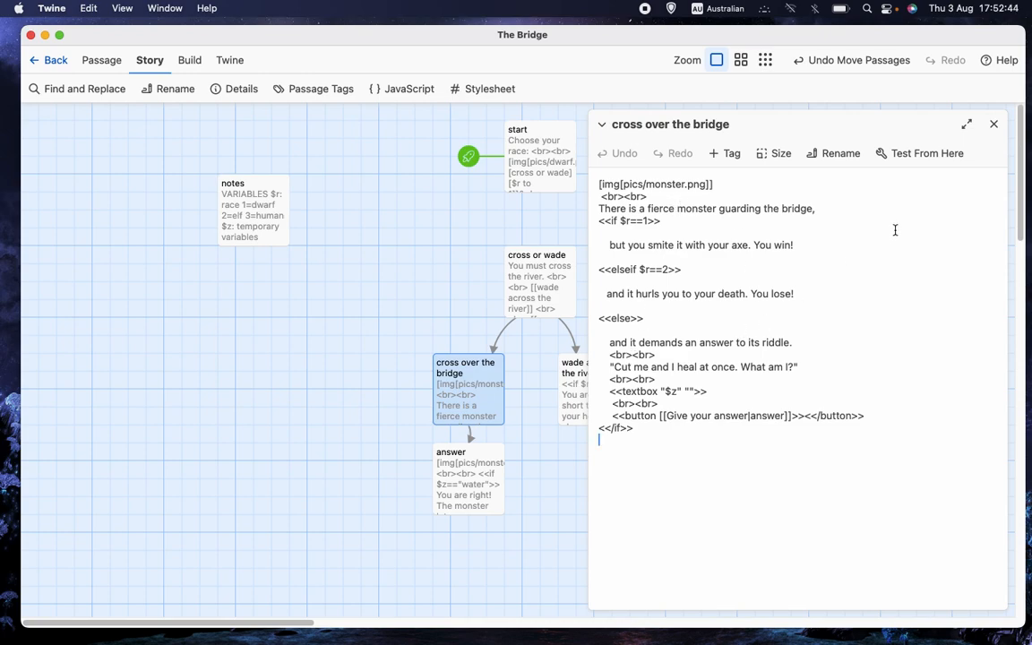
{"action": "left_click", "coordinate": [992, 123]}
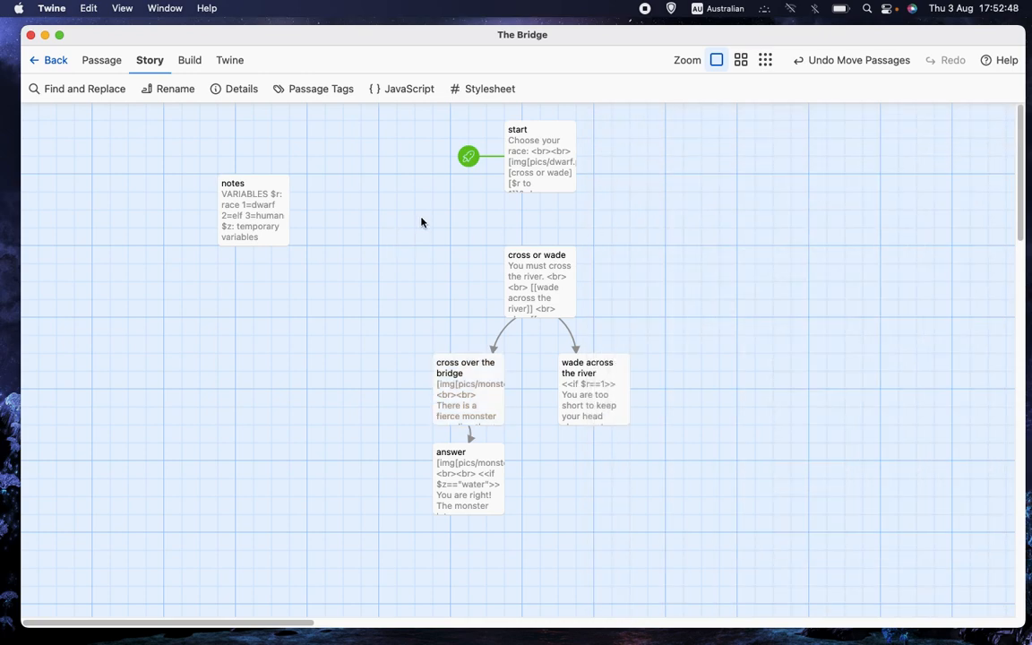
{"action": "mouse_move", "coordinate": [408, 238]}
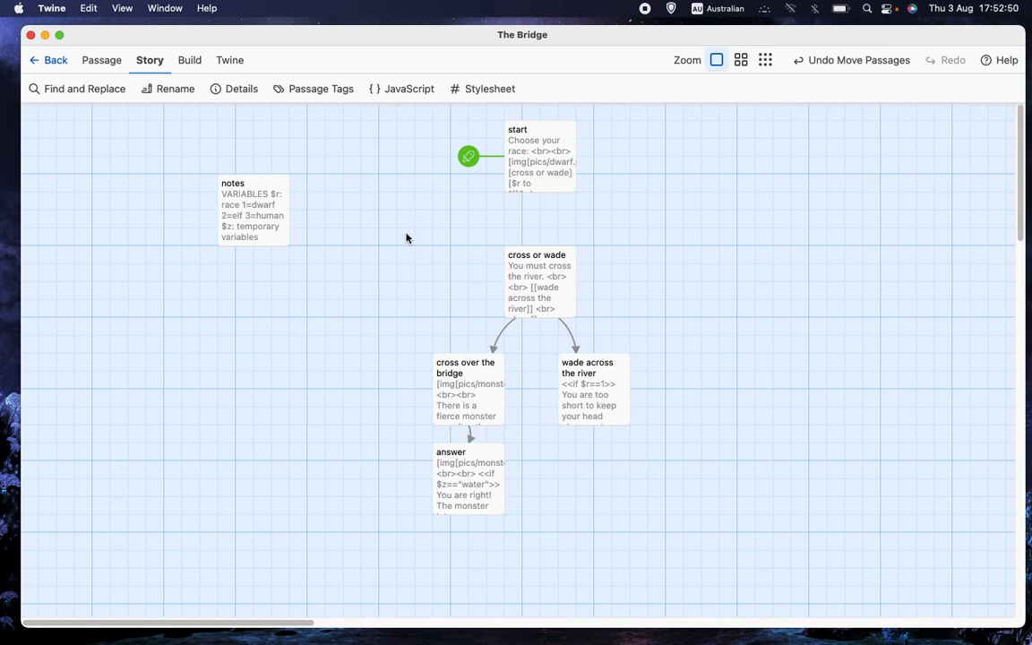
{"action": "mouse_move", "coordinate": [647, 39]}
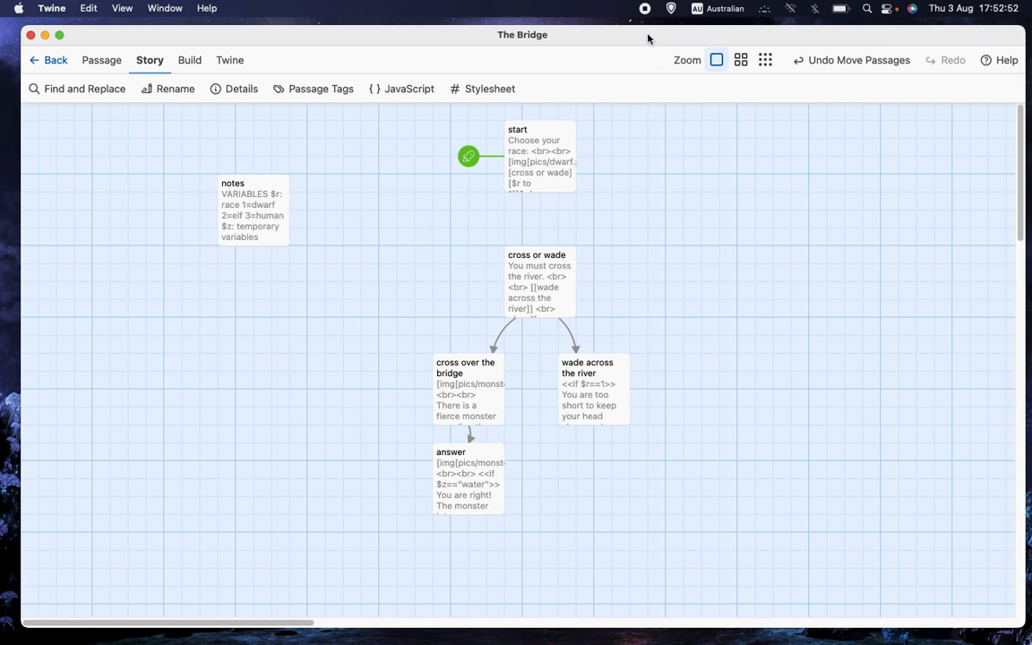